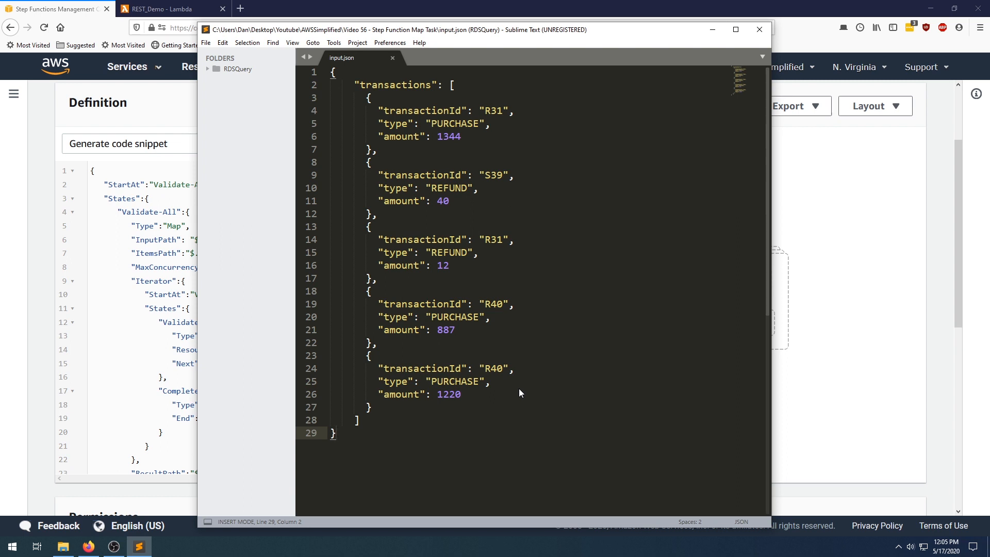
- Switch to Sublime Text and highlight the StartAt value and the Validate-All state name in the definition
left_click(337, 432)
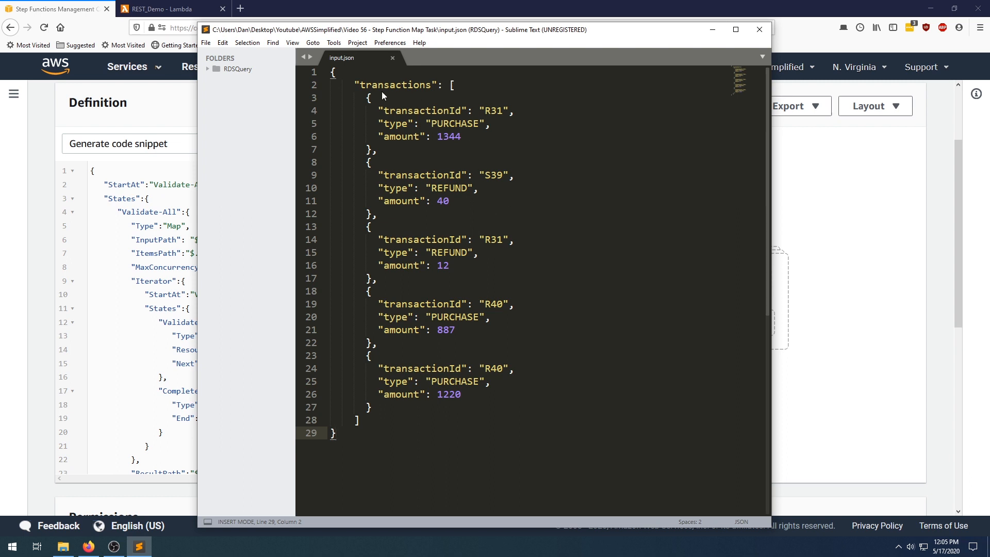
mouse_move(365, 91)
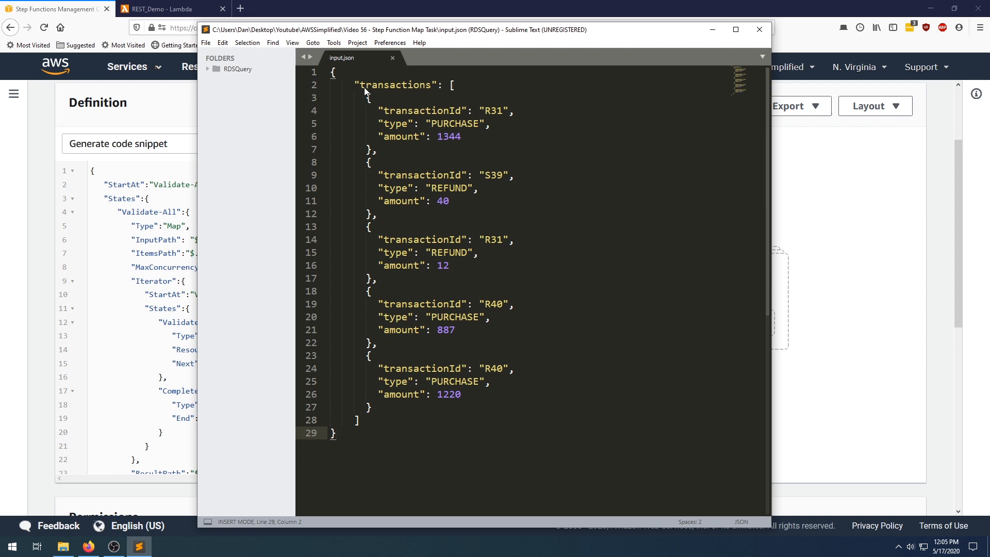
mouse_move(365, 113)
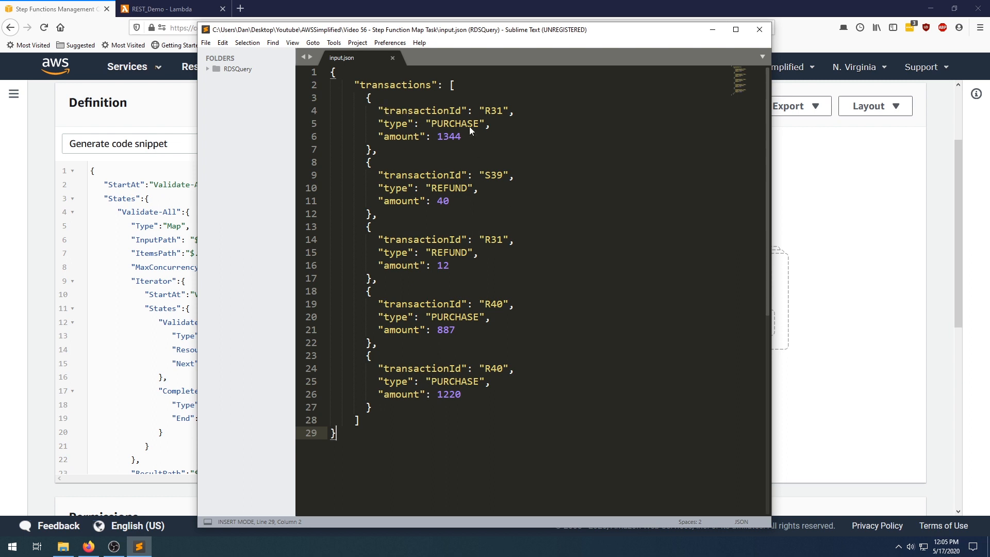
mouse_move(459, 136)
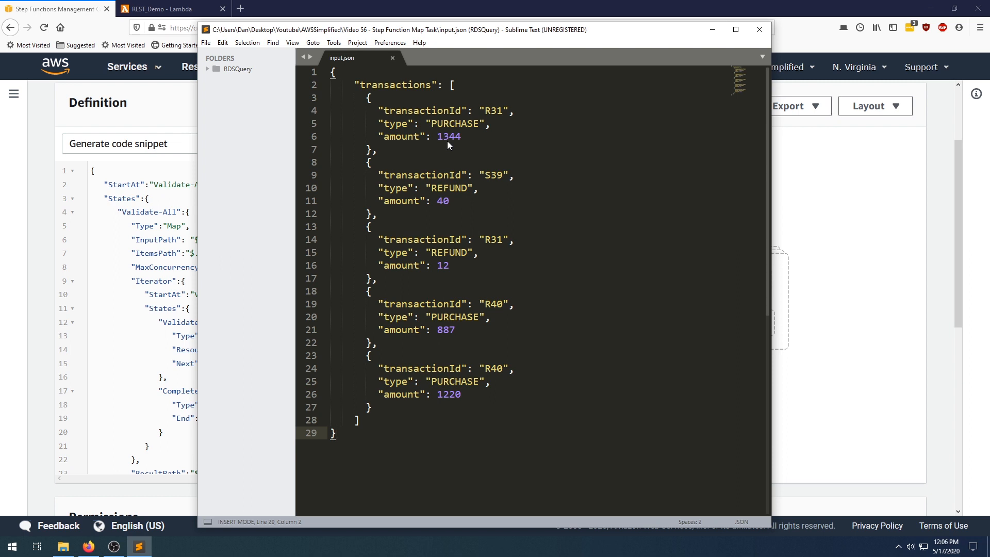
mouse_move(366, 99)
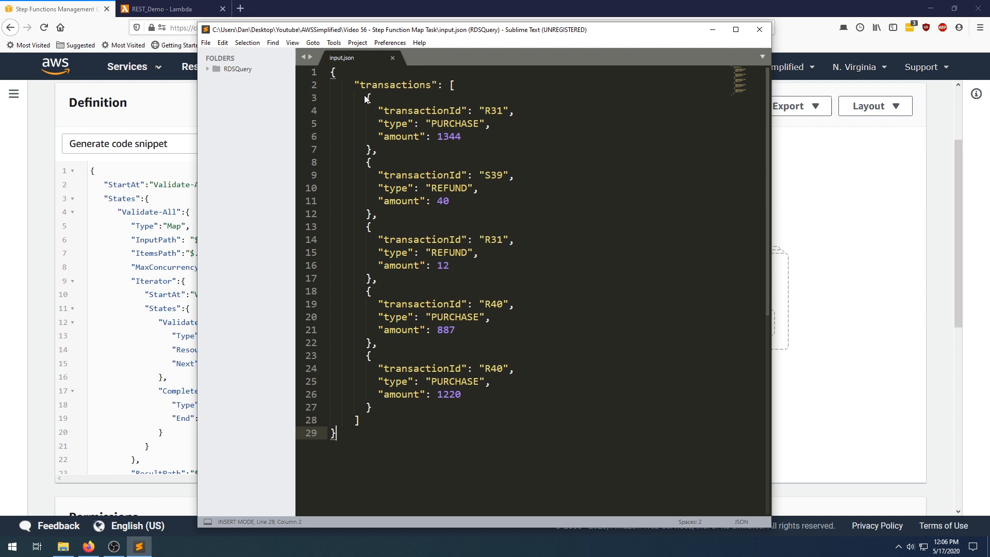
mouse_move(41, 210)
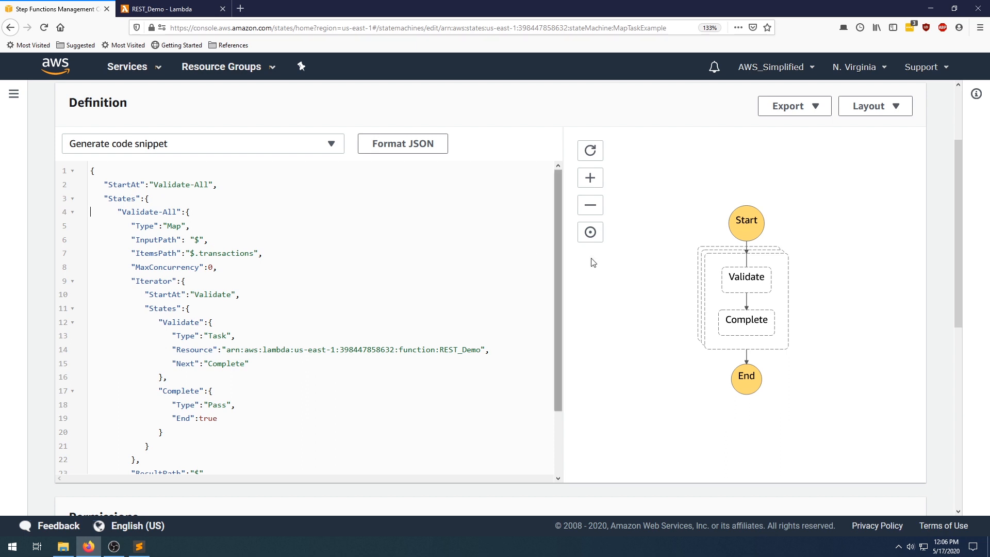
mouse_move(791, 276)
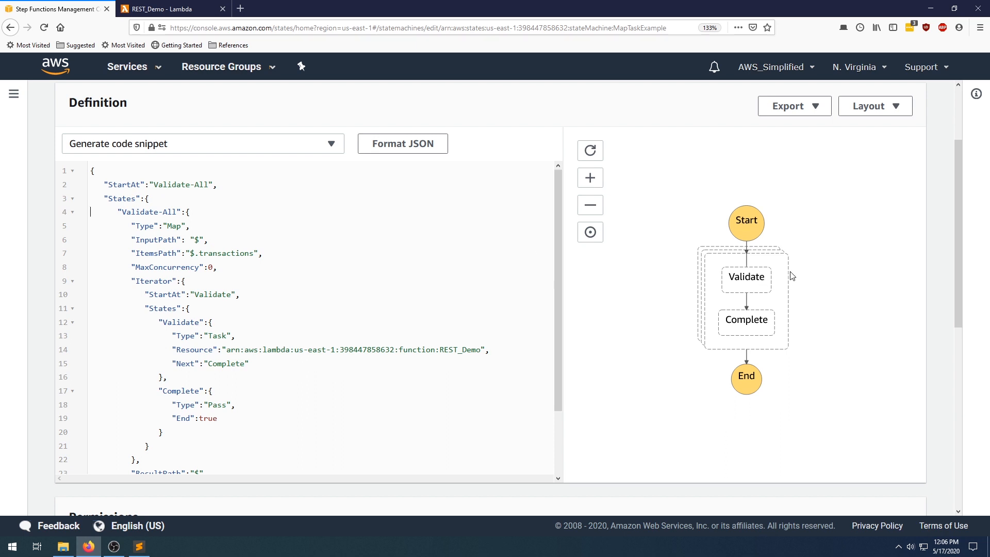
mouse_move(732, 227)
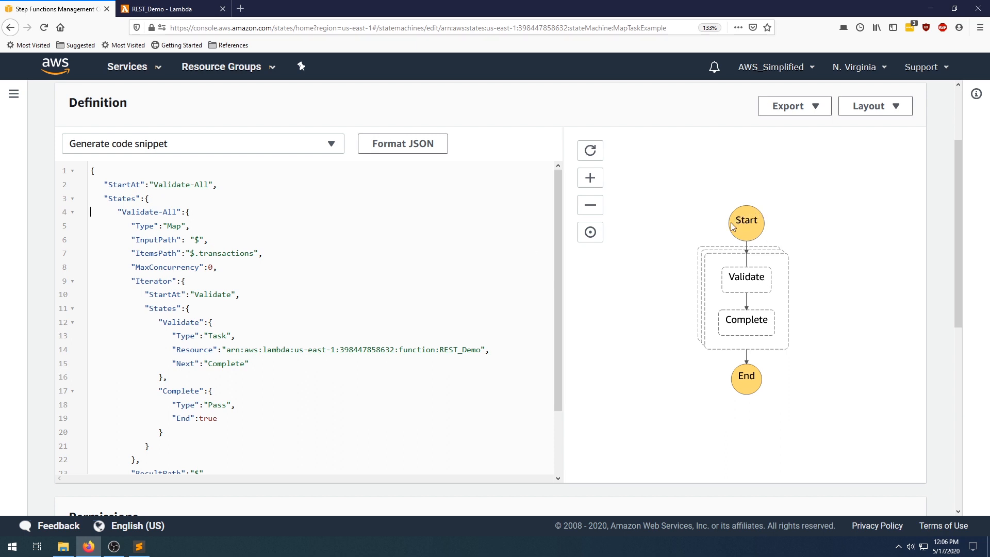
mouse_move(748, 284)
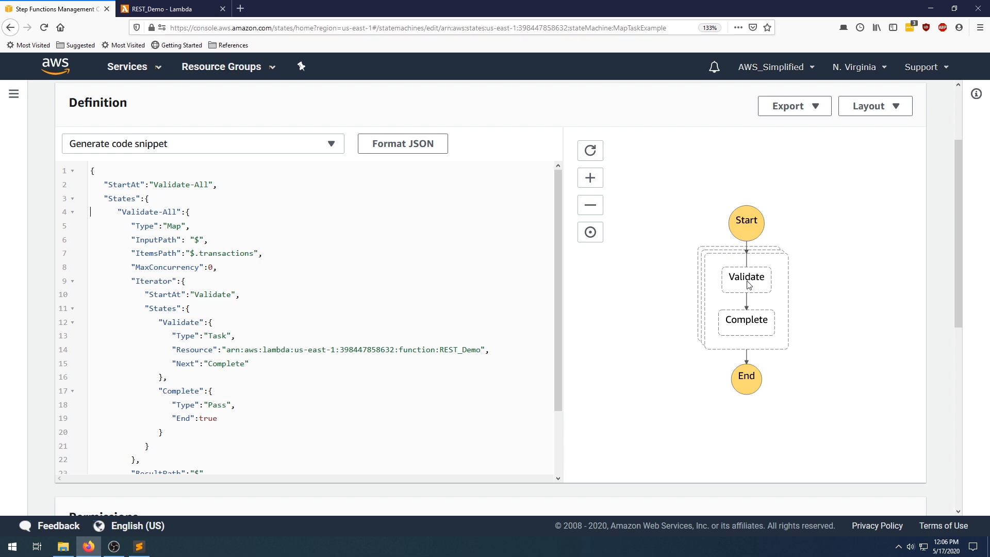
mouse_move(702, 264)
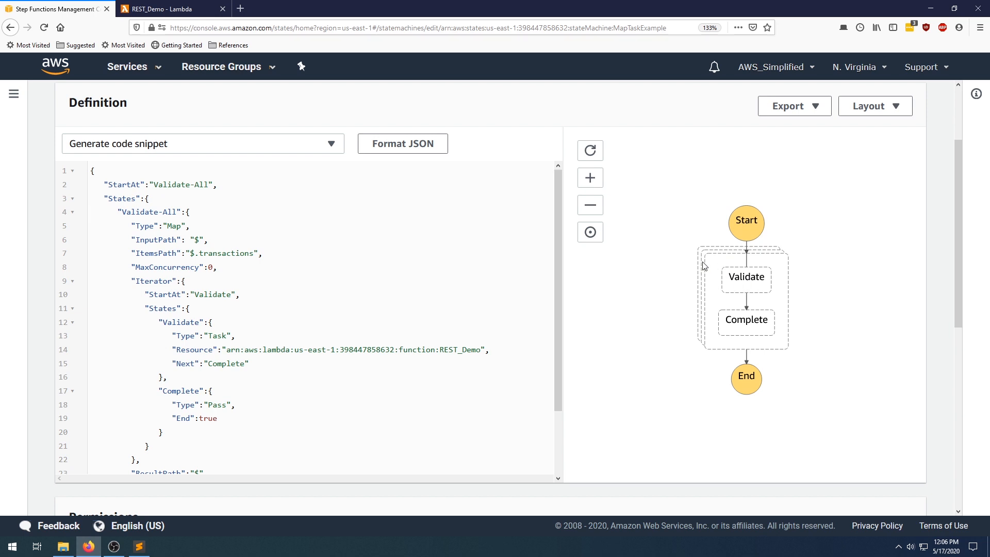
mouse_move(705, 263)
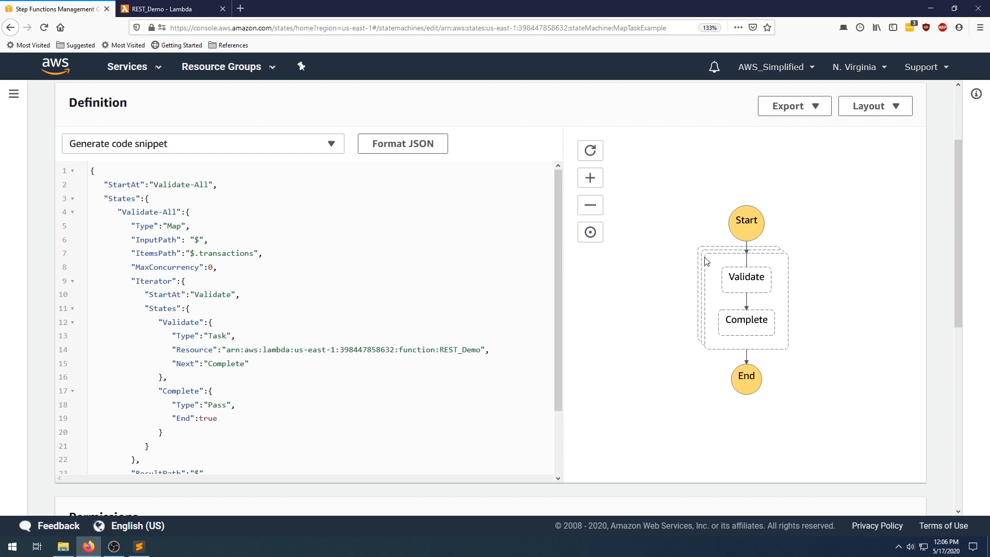
mouse_move(704, 258)
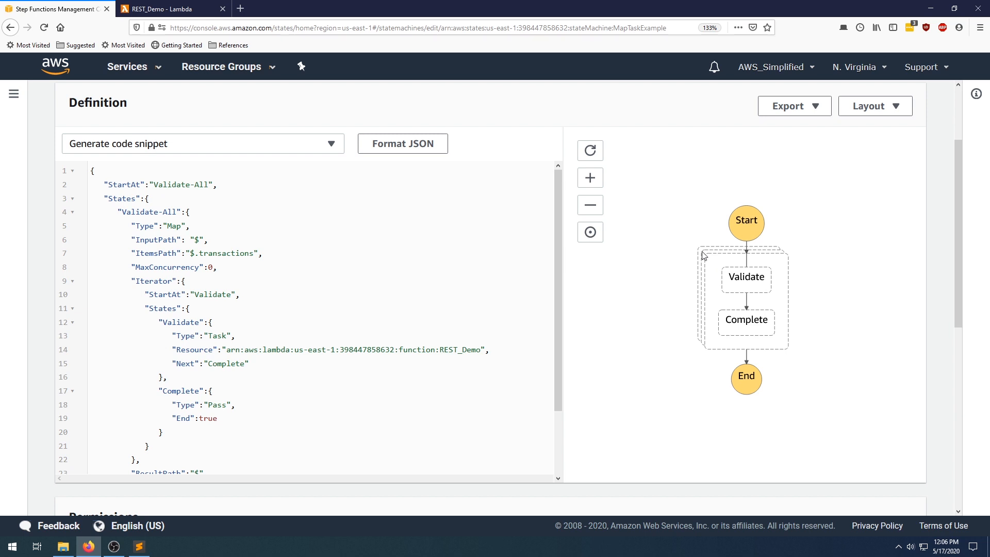
mouse_move(705, 262)
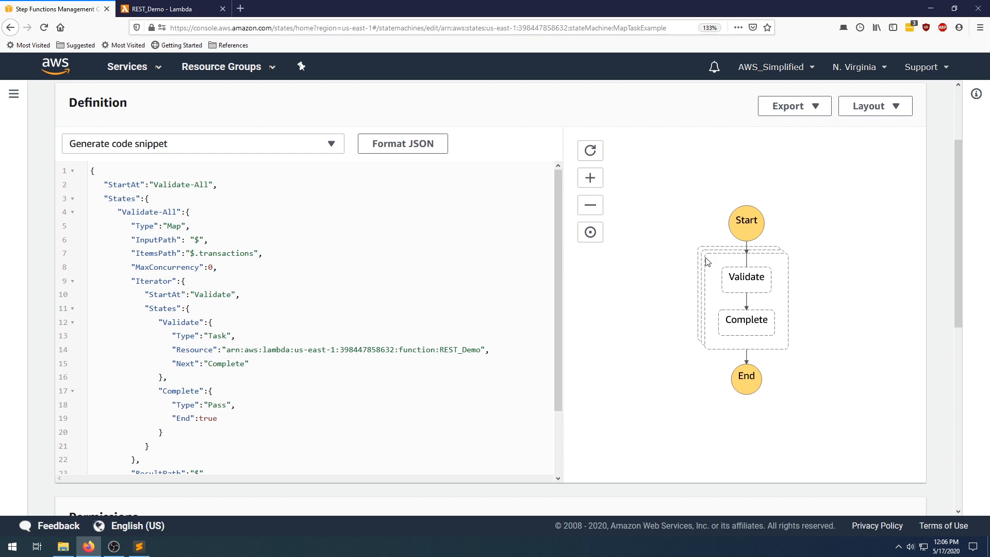
mouse_move(750, 292)
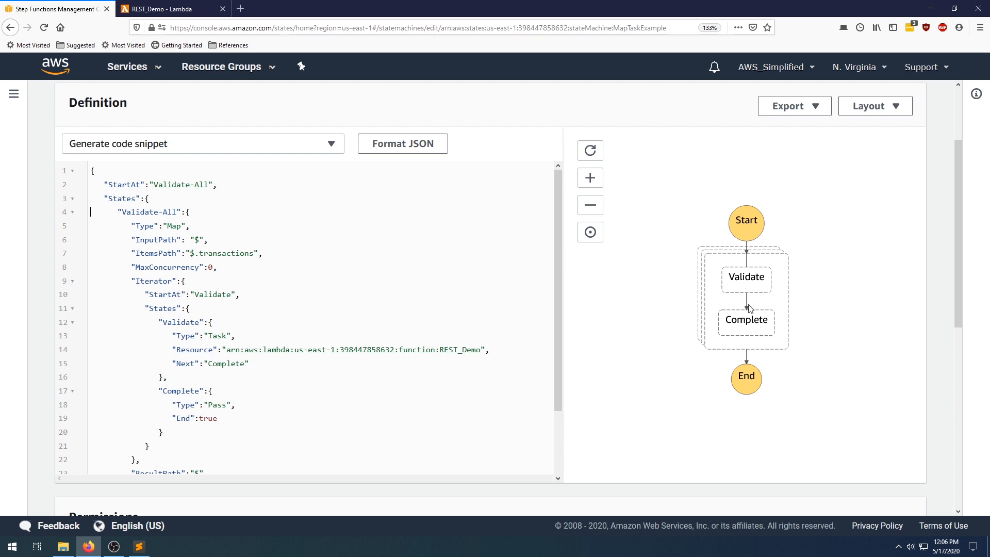
mouse_move(753, 330)
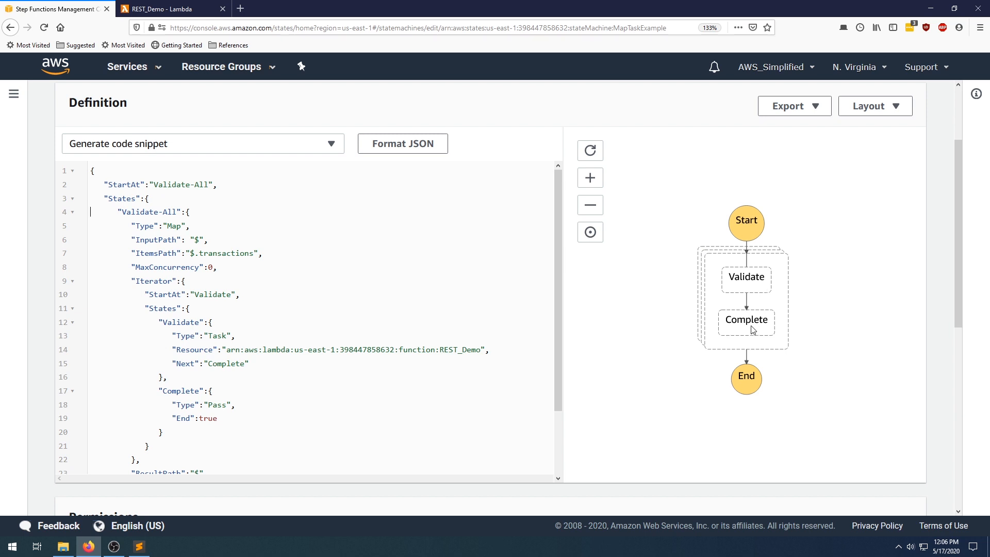
mouse_move(755, 375)
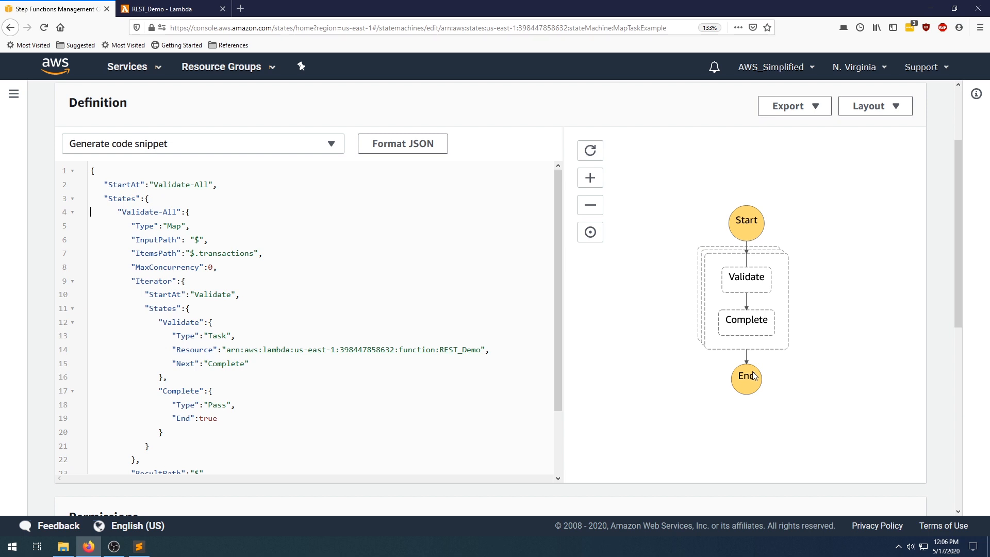
mouse_move(207, 265)
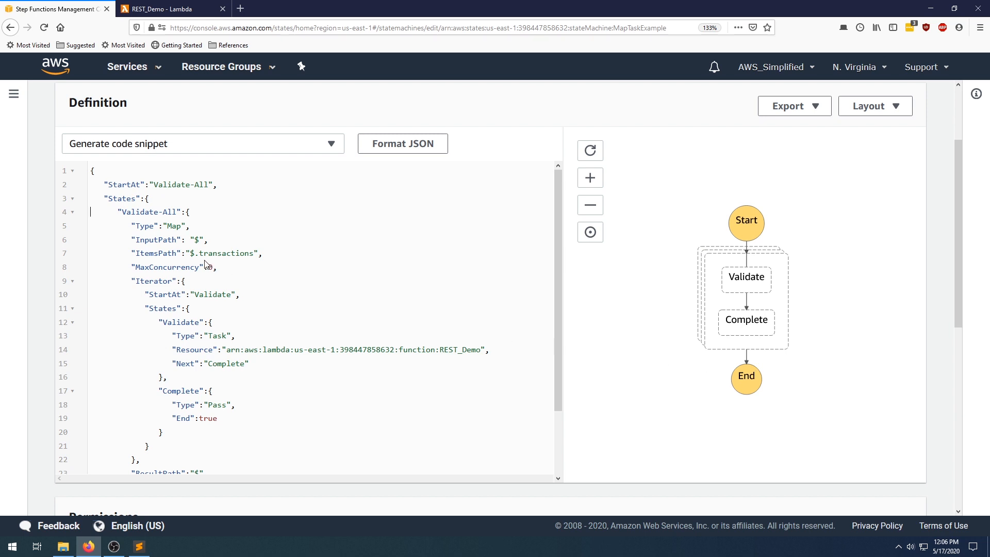
type("0")
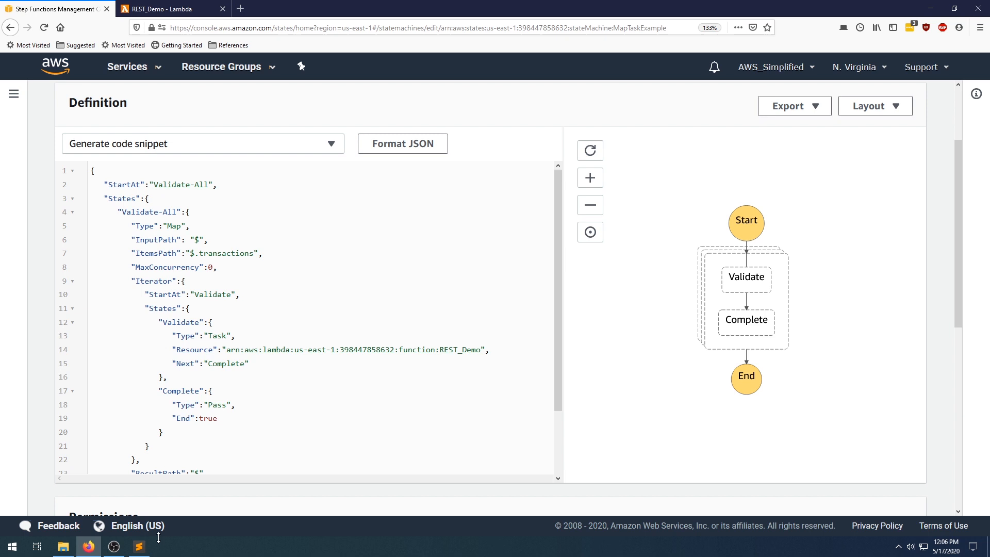
left_click(138, 545)
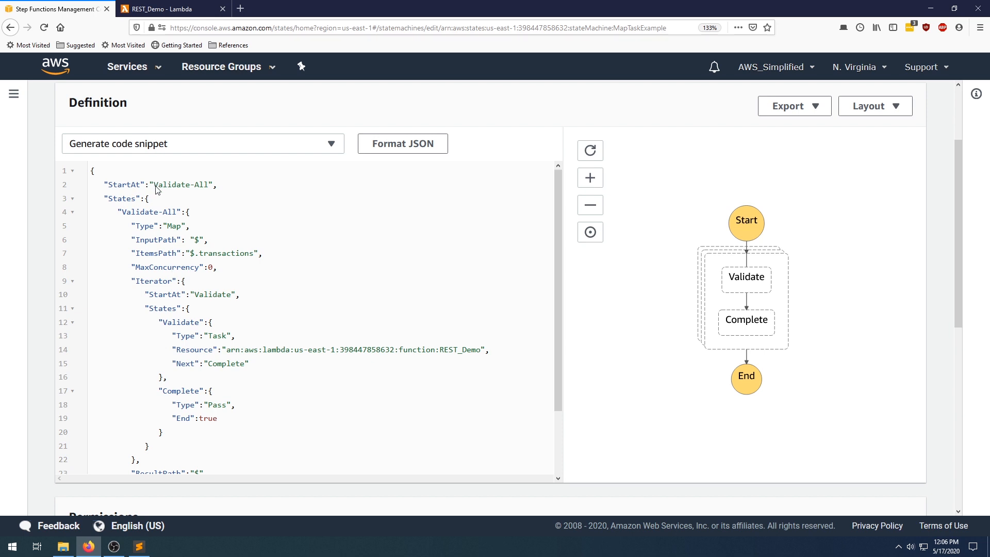
double_click(182, 184)
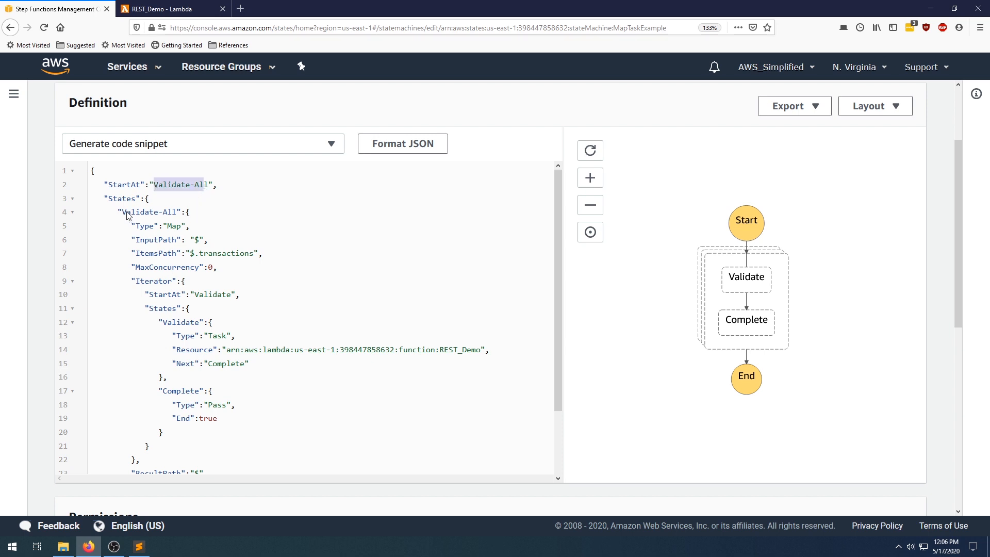
double_click(149, 211)
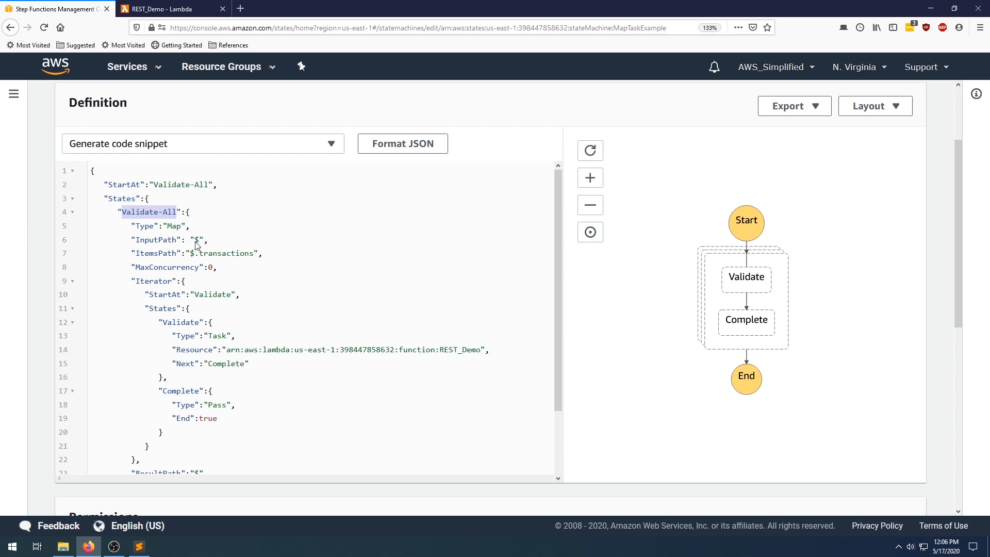
mouse_move(197, 259)
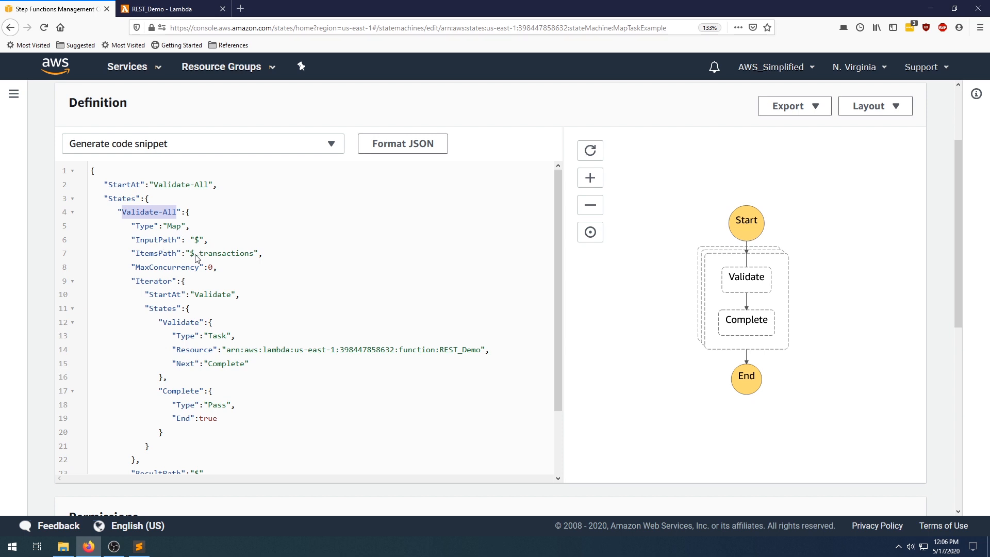
mouse_move(205, 257)
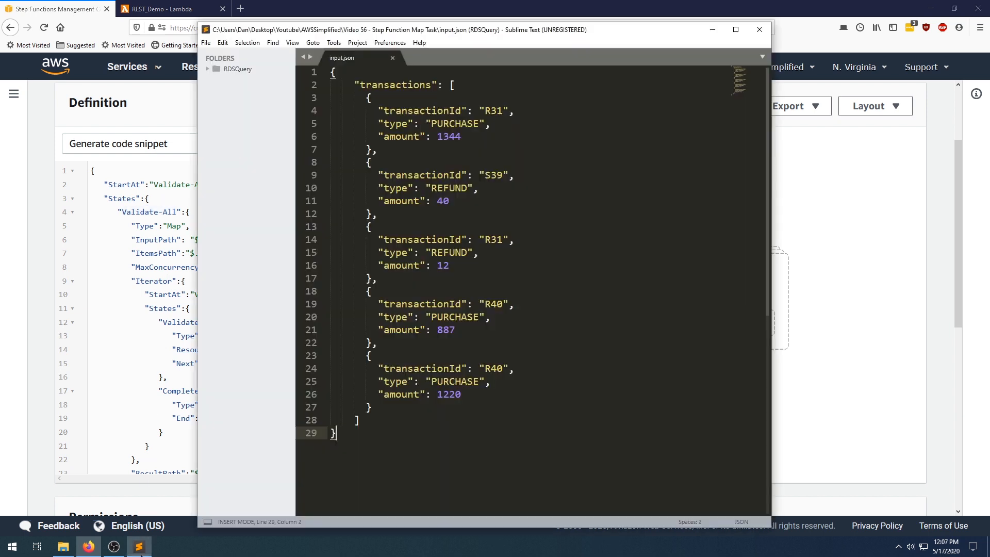
- Bring up input.json and highlight the transactions array key the Map state iterates over
double_click(395, 84)
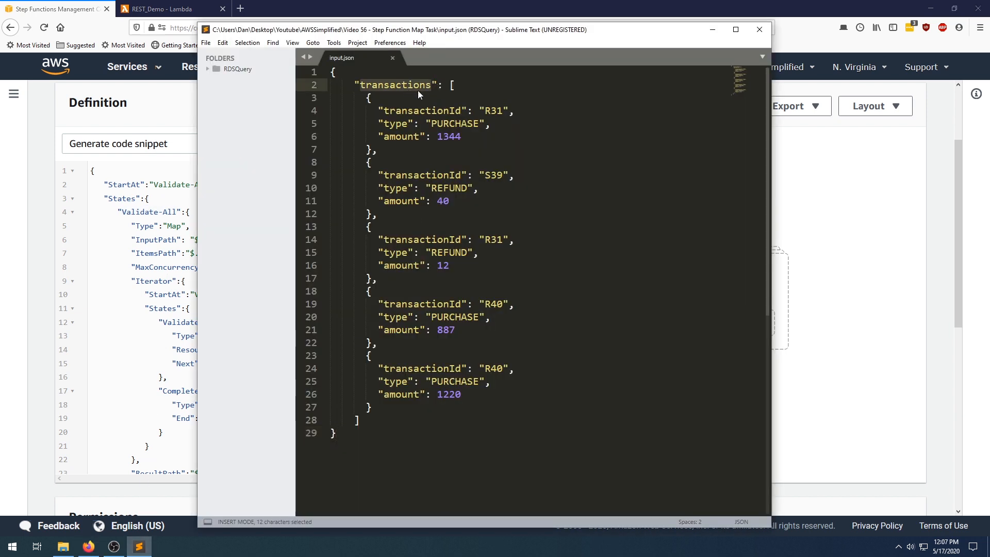
mouse_move(187, 268)
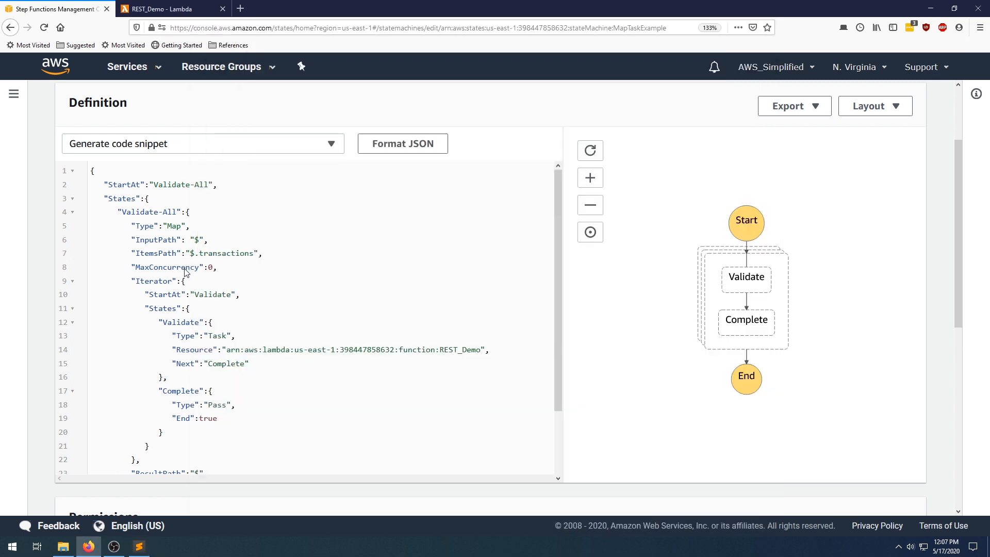
mouse_move(215, 273)
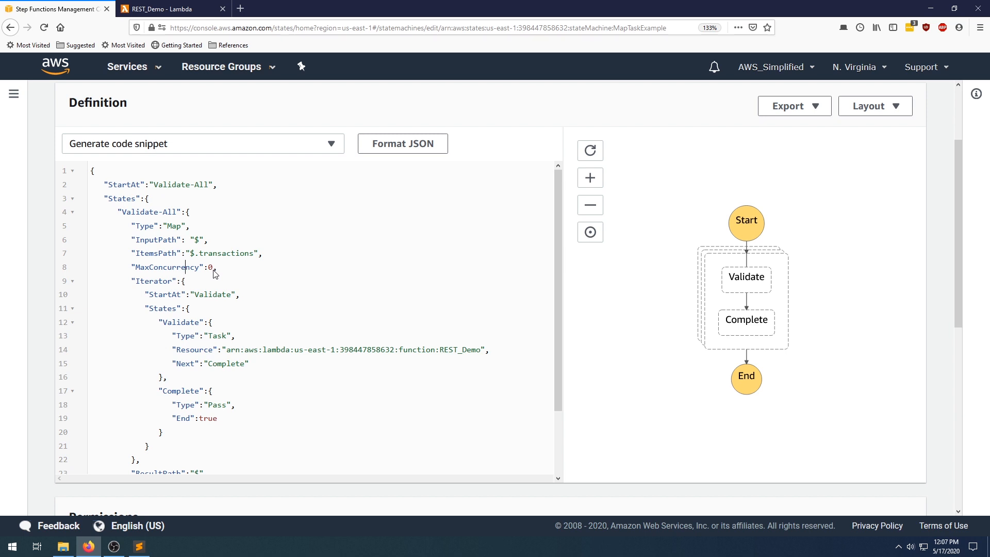
mouse_move(214, 274)
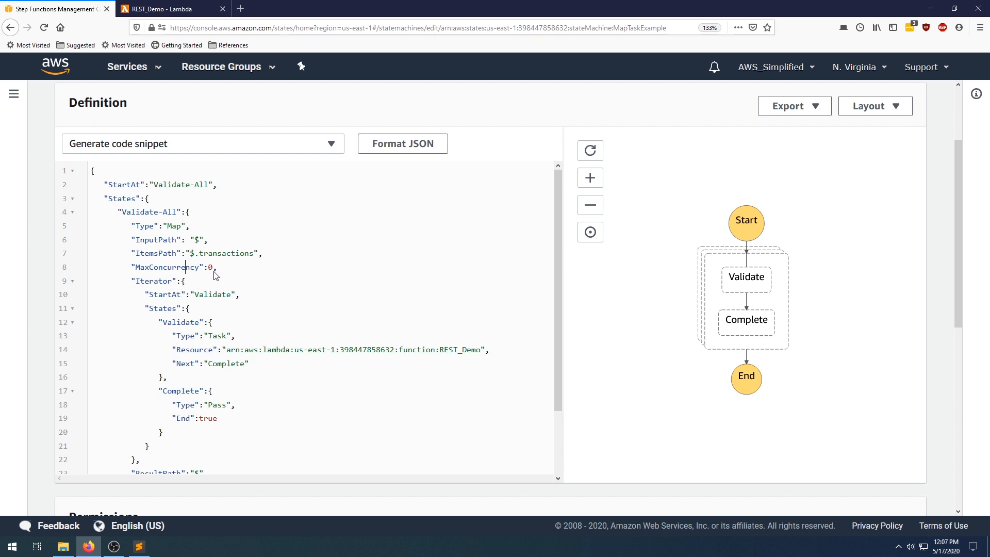
mouse_move(220, 277)
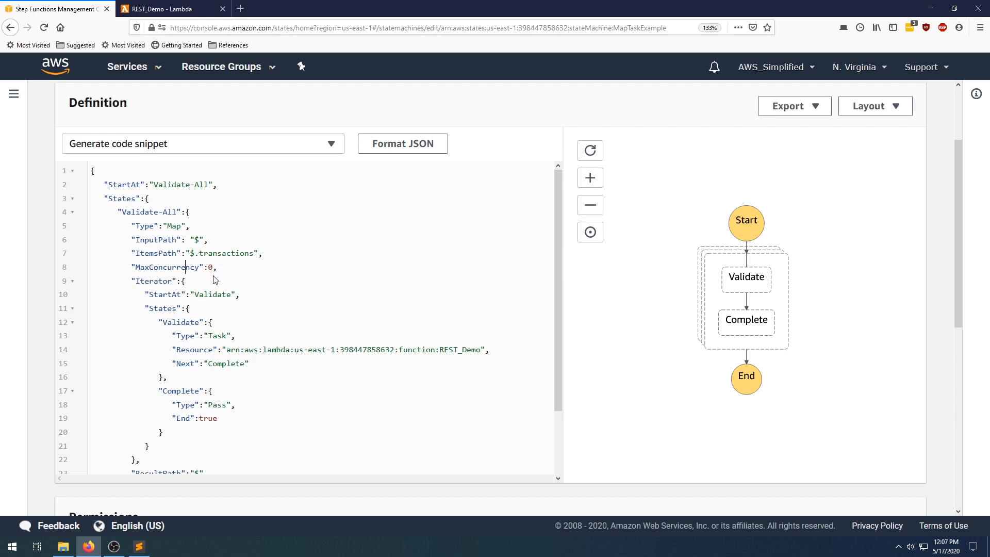
mouse_move(171, 300)
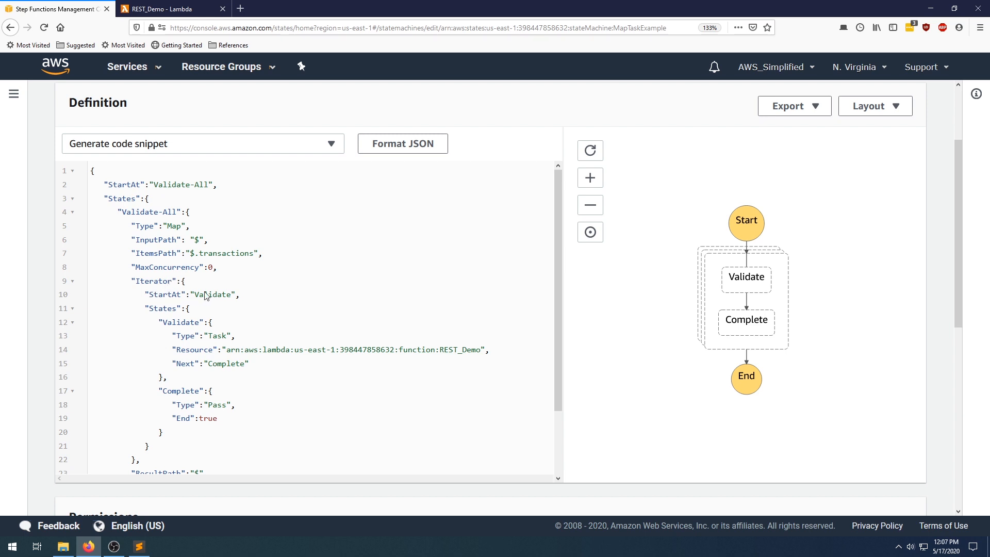
double_click(213, 294)
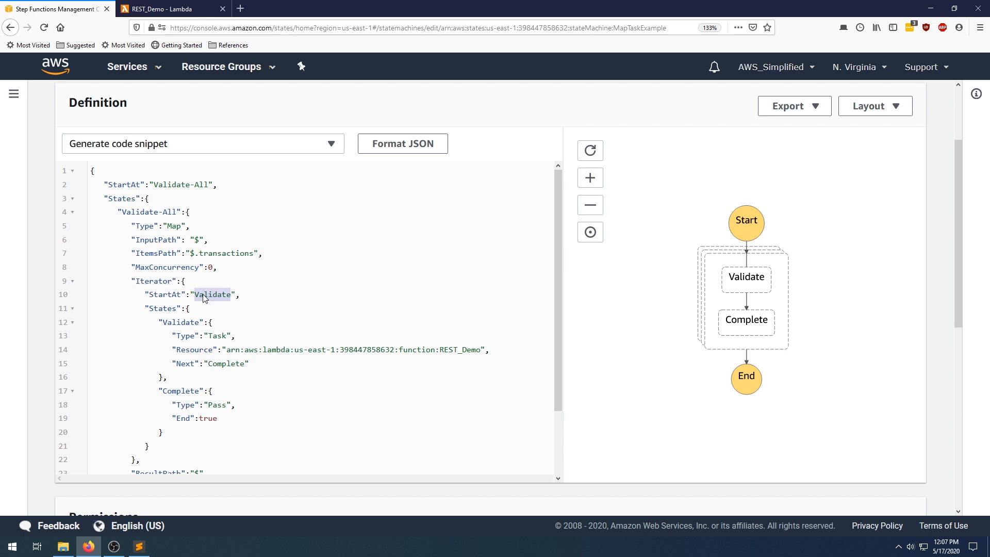
mouse_move(192, 327)
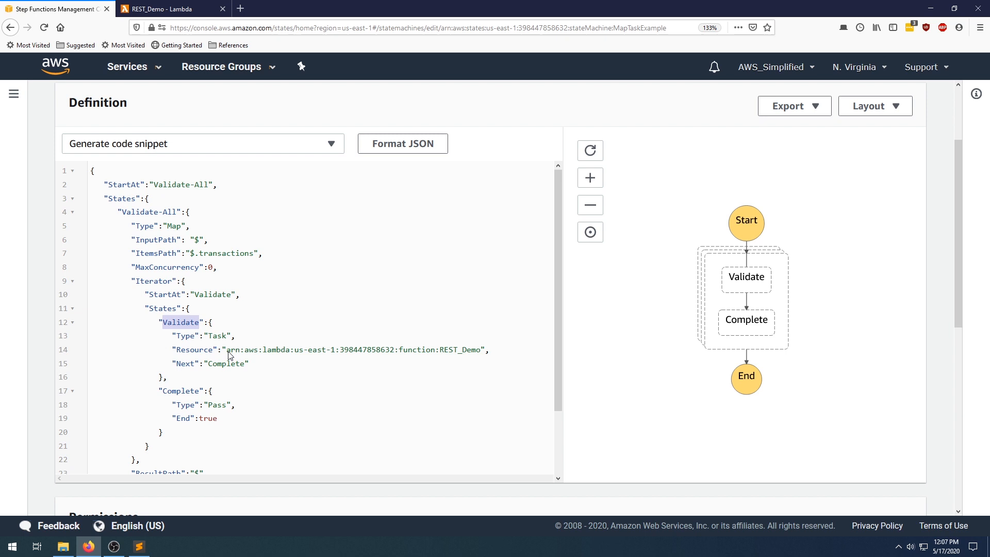
double_click(354, 349)
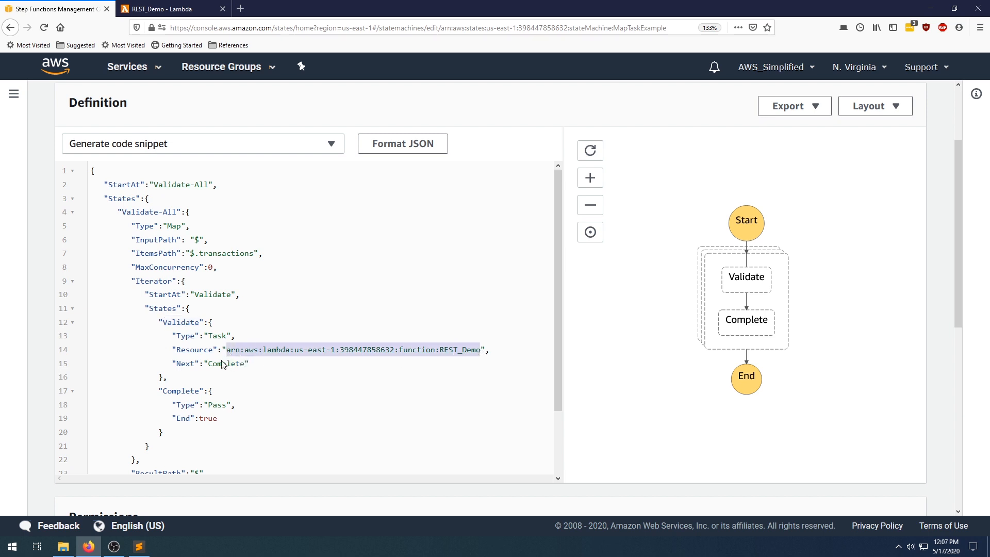
double_click(226, 363)
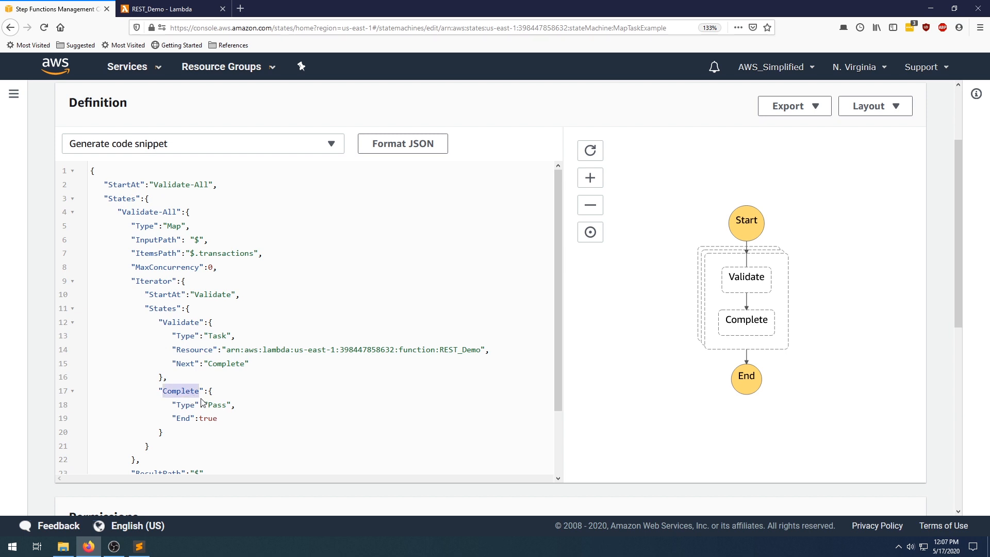
mouse_move(198, 425)
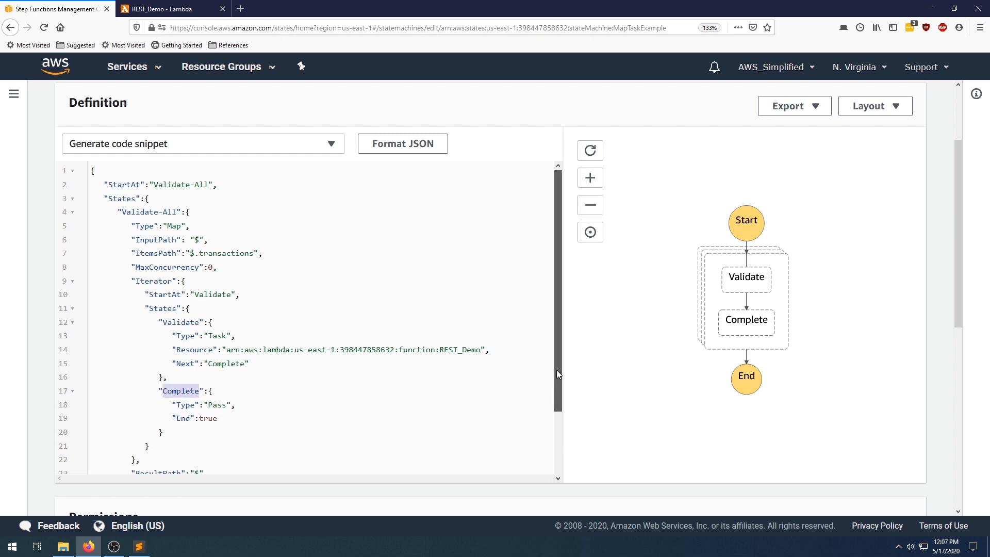
scroll("down", 3)
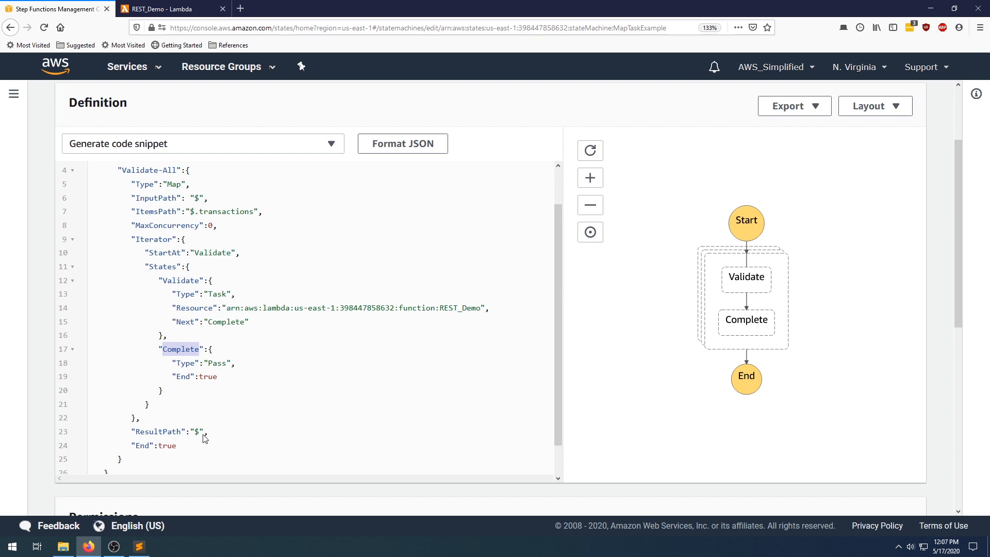
mouse_move(214, 429)
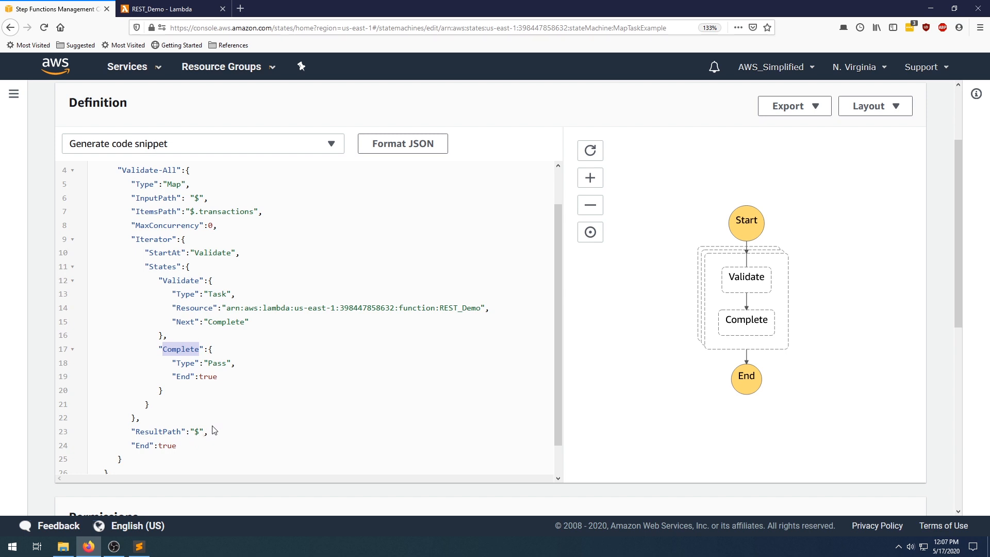
mouse_move(173, 8)
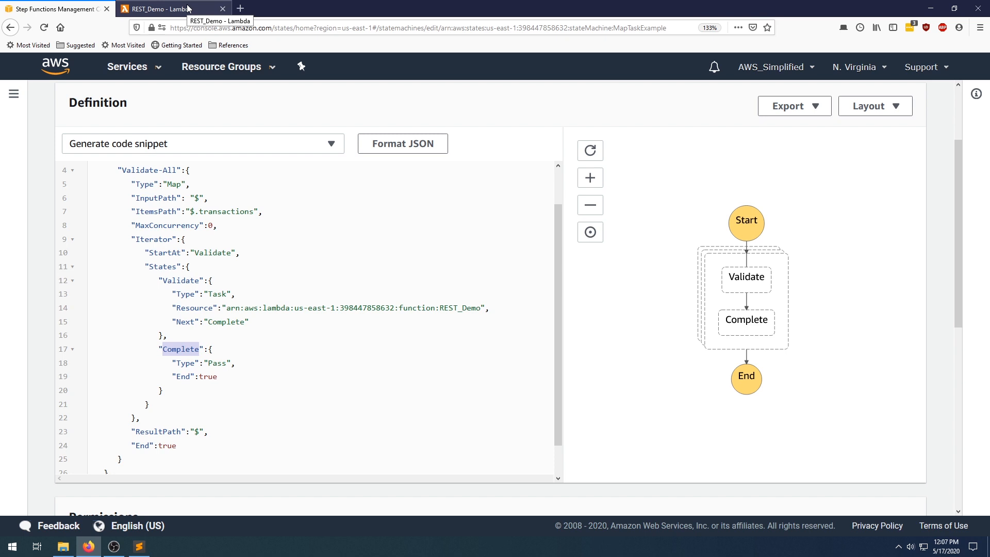
- Switch to the REST_Demo Lambda function and highlight the transactionId field the handler reads
left_click(170, 8)
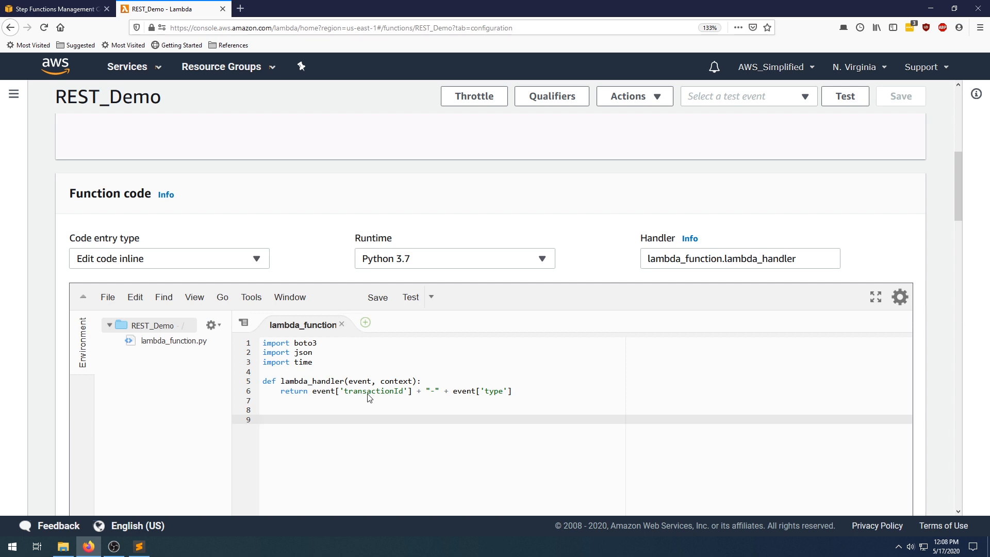
mouse_move(327, 398)
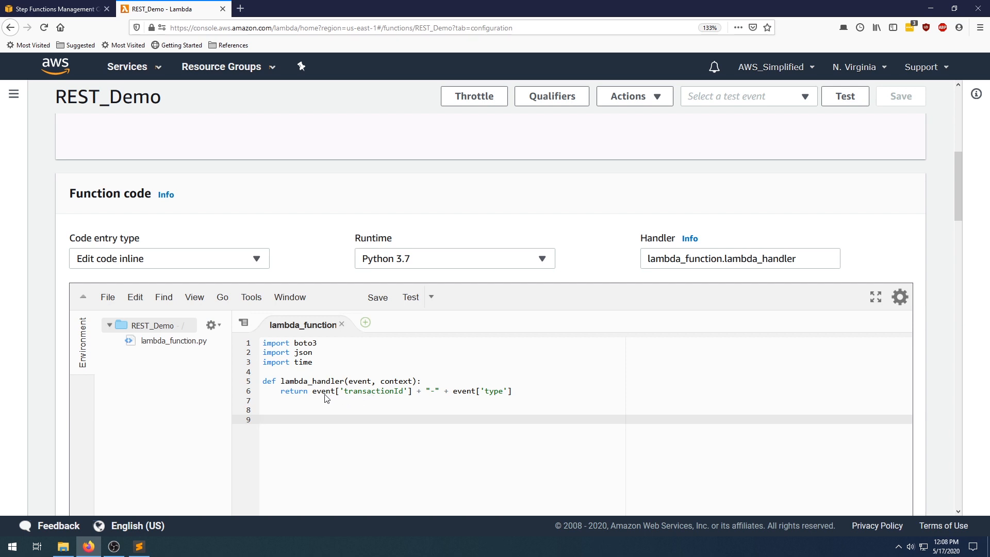
mouse_move(347, 401)
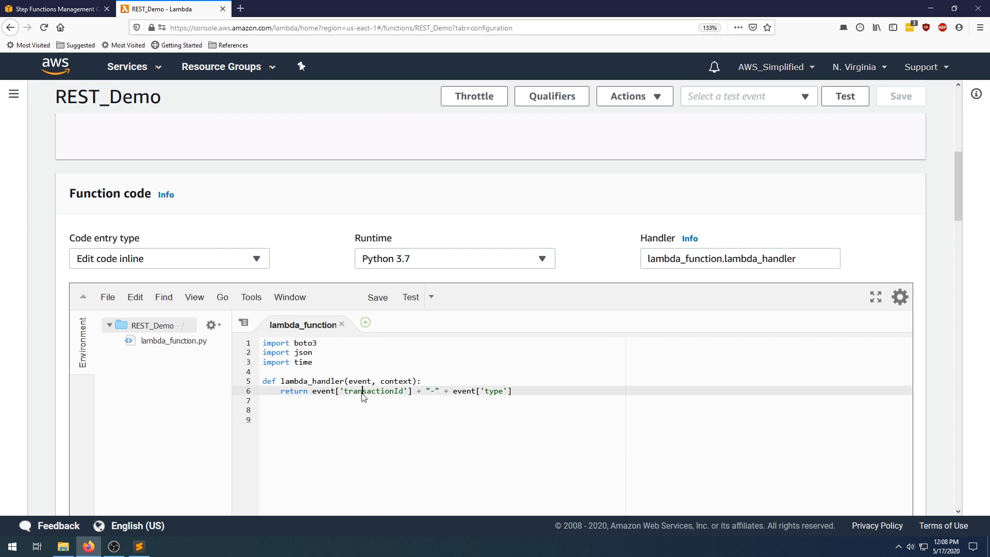
double_click(494, 391)
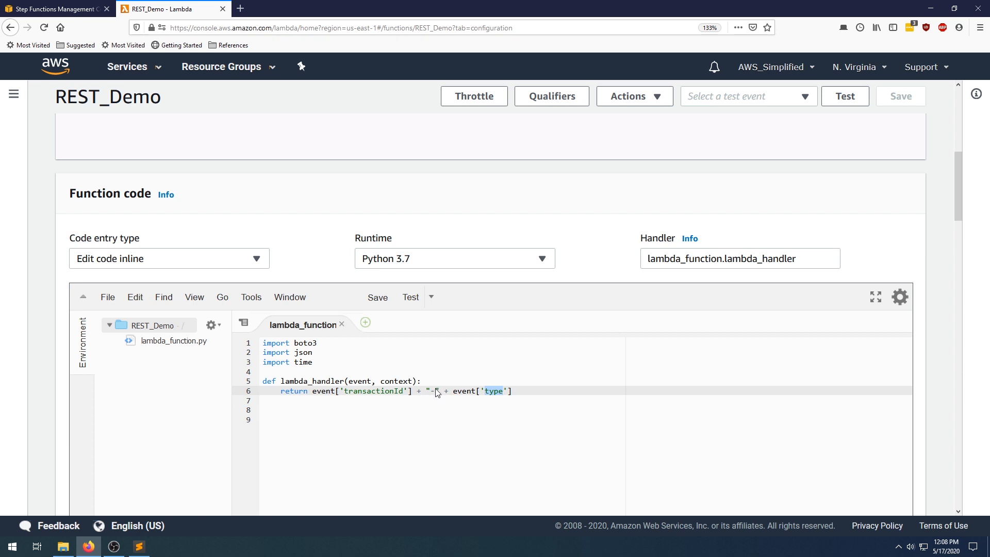
mouse_move(312, 393)
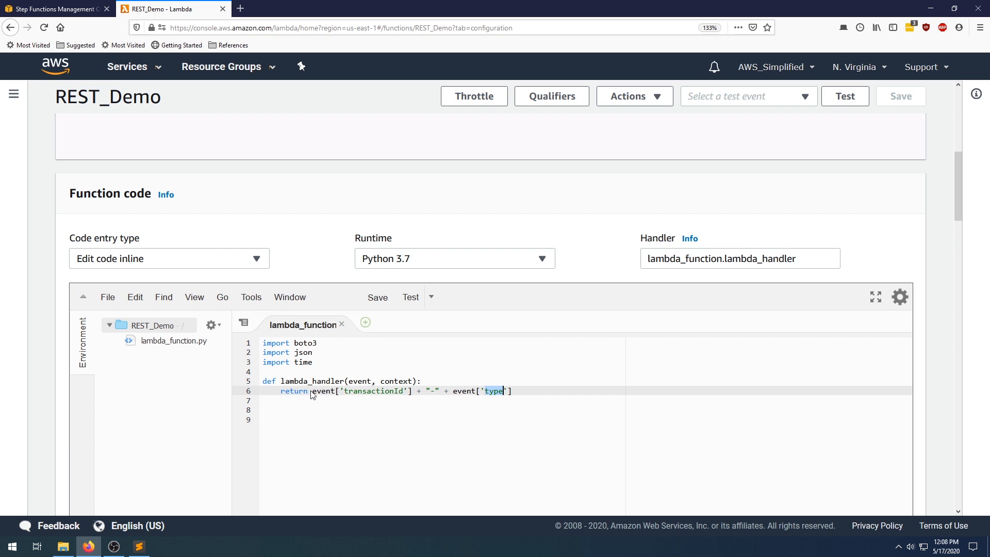
mouse_move(54, 8)
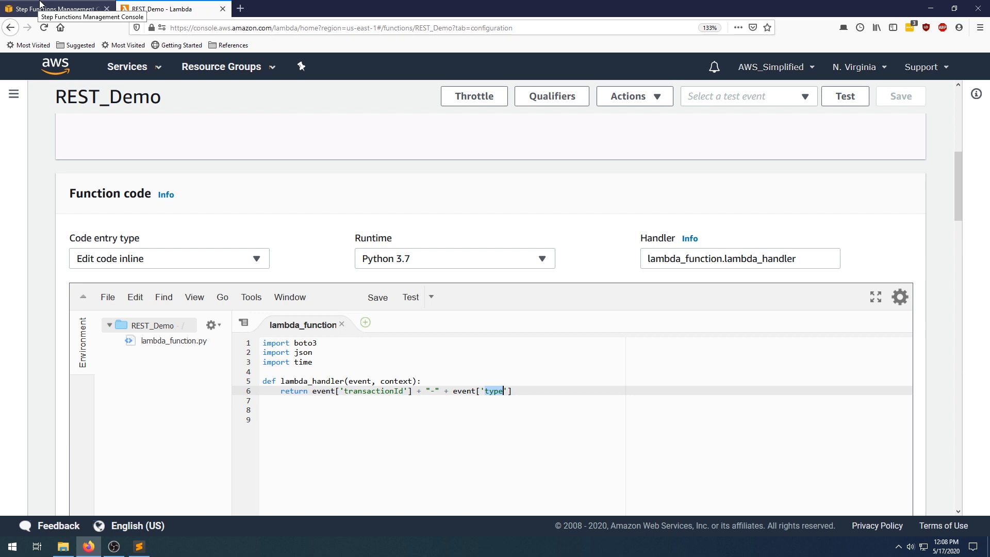
- Return to the MapTaskExample definition and review the Validate-All map state JSON
left_click(54, 8)
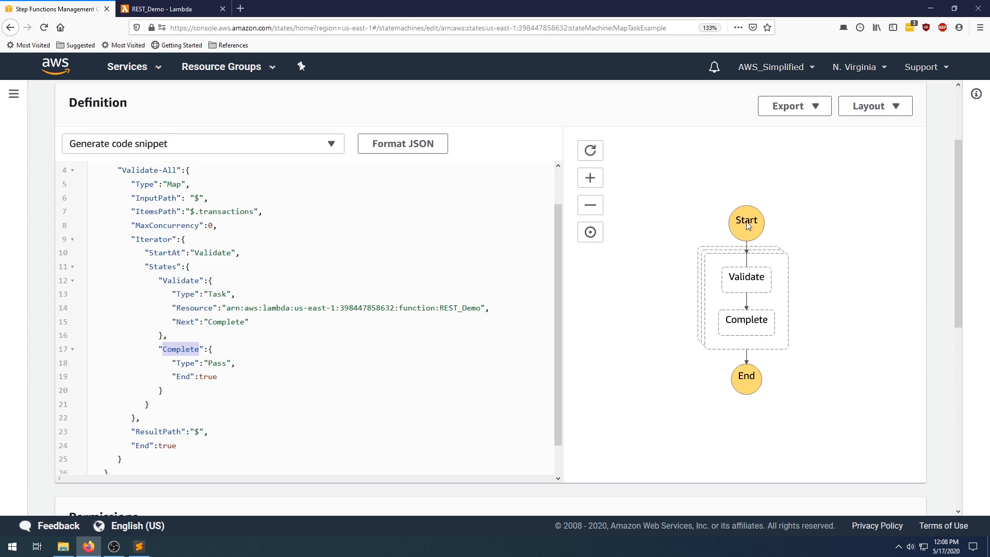
mouse_move(754, 228)
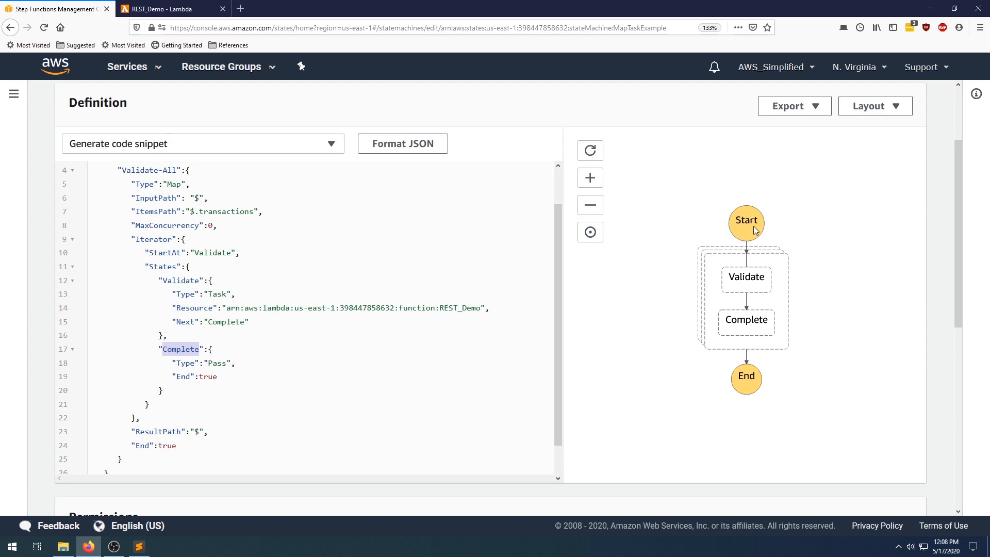
mouse_move(758, 282)
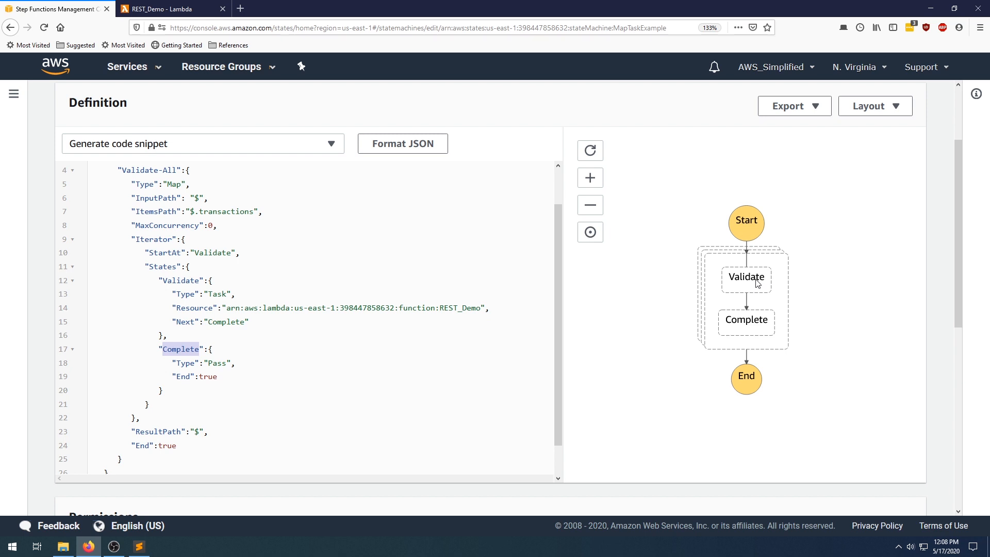
mouse_move(755, 343)
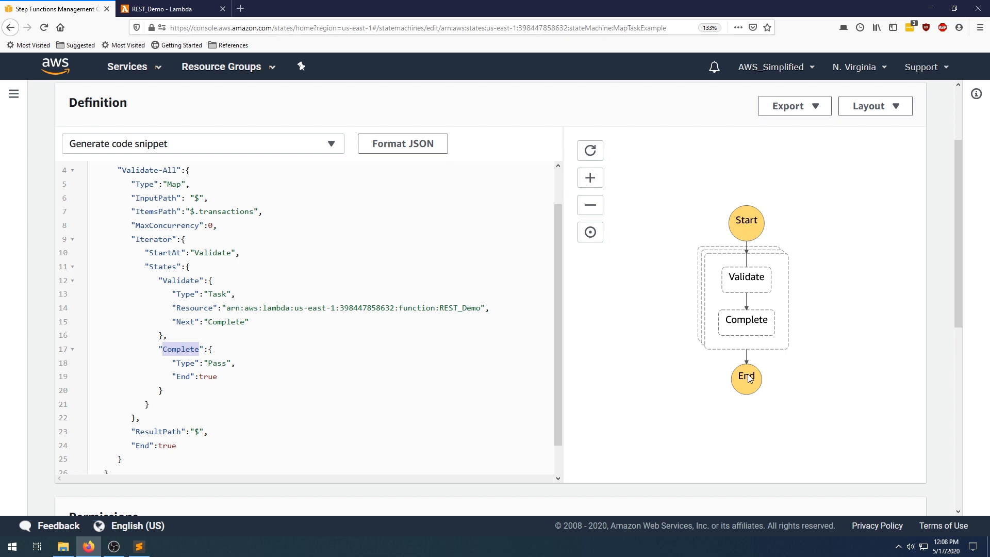
mouse_move(748, 377)
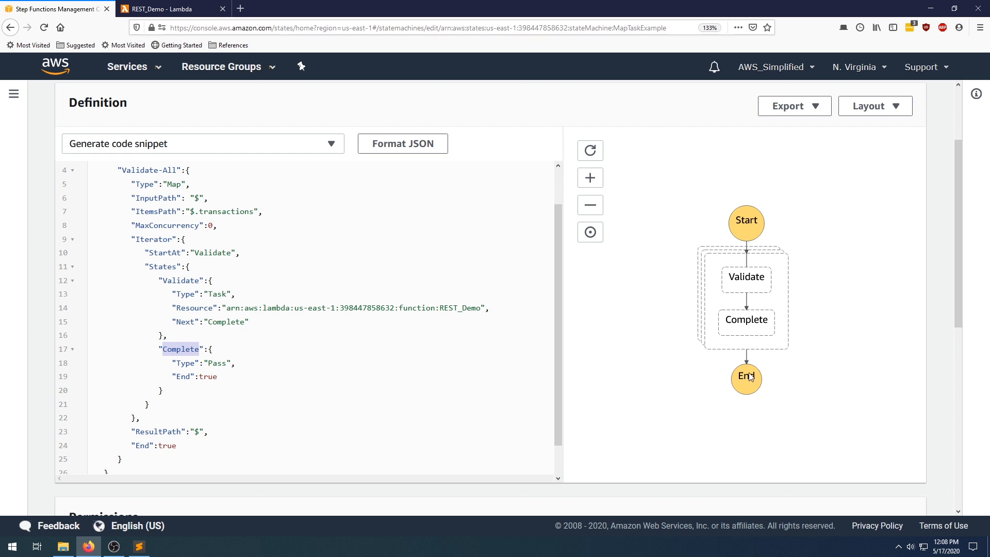
mouse_move(750, 377)
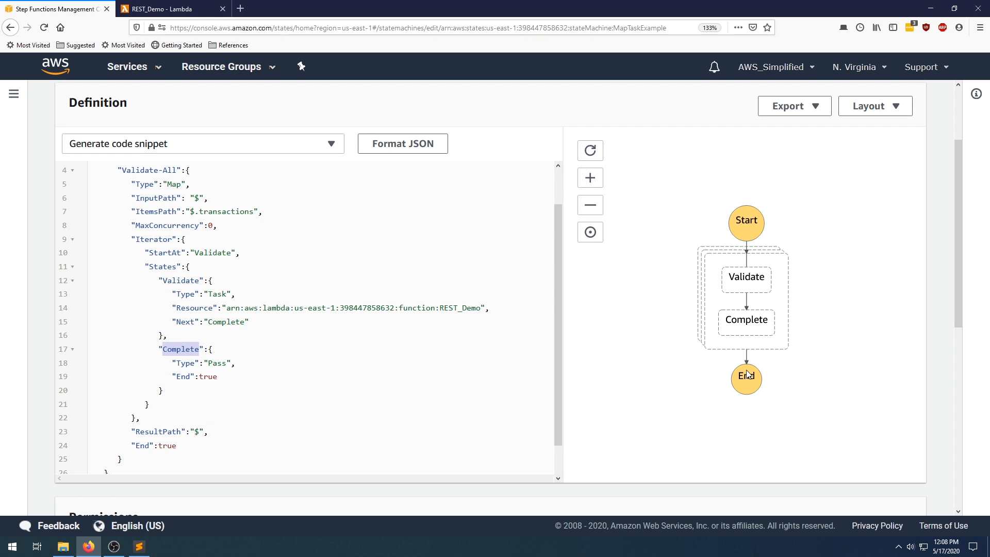
mouse_move(812, 359)
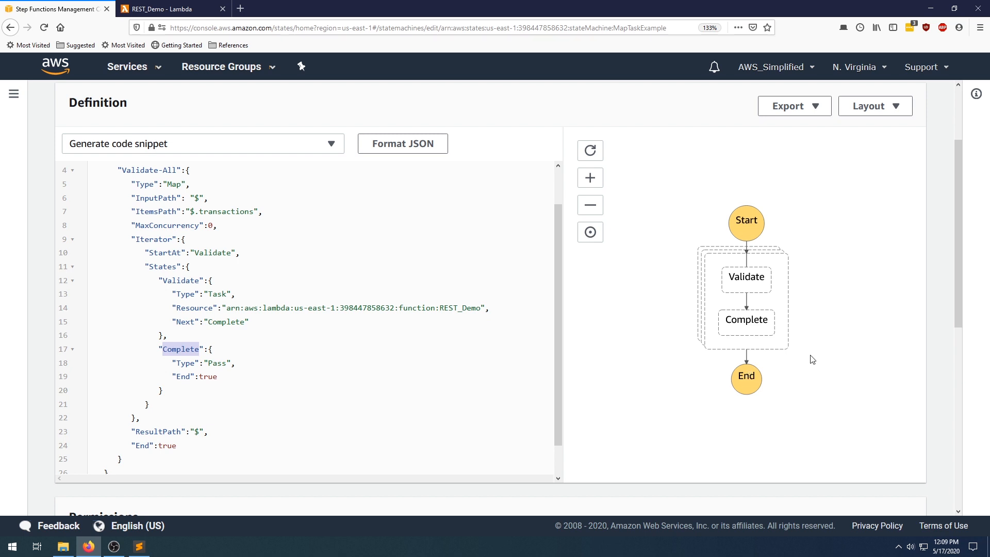
scroll("down", 3)
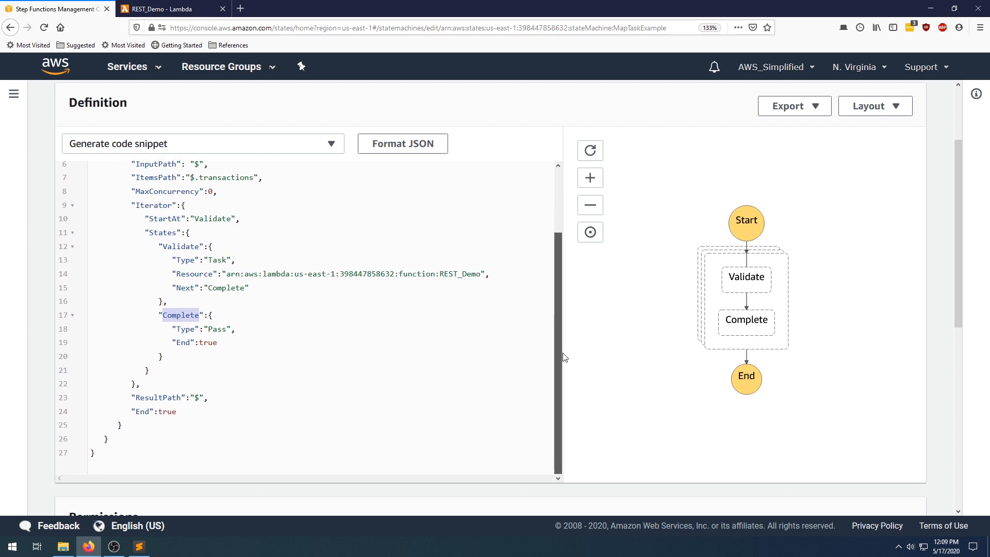
scroll("up", 3)
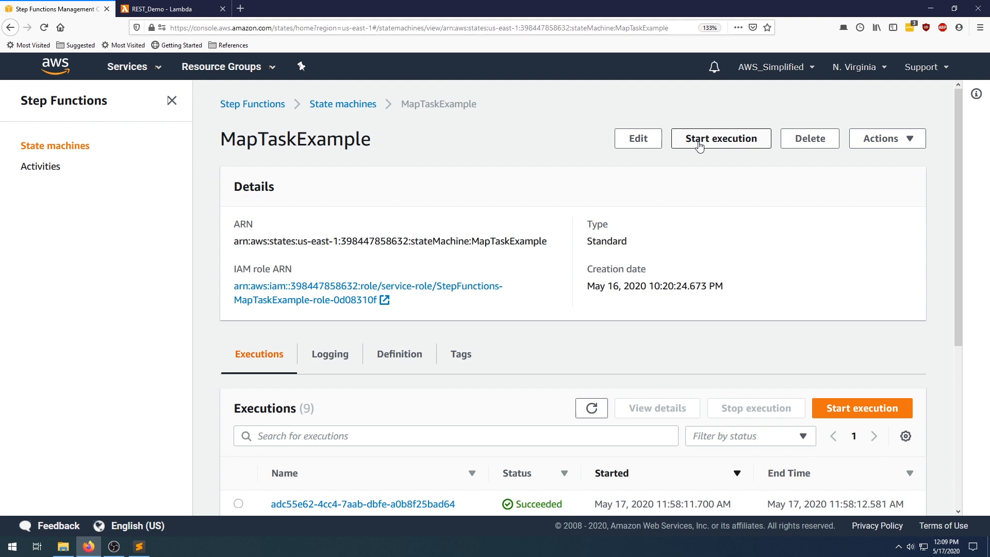
- Start a new MapTaskExample execution with the transactions JSON input and view its succeeded workflow
left_click(721, 138)
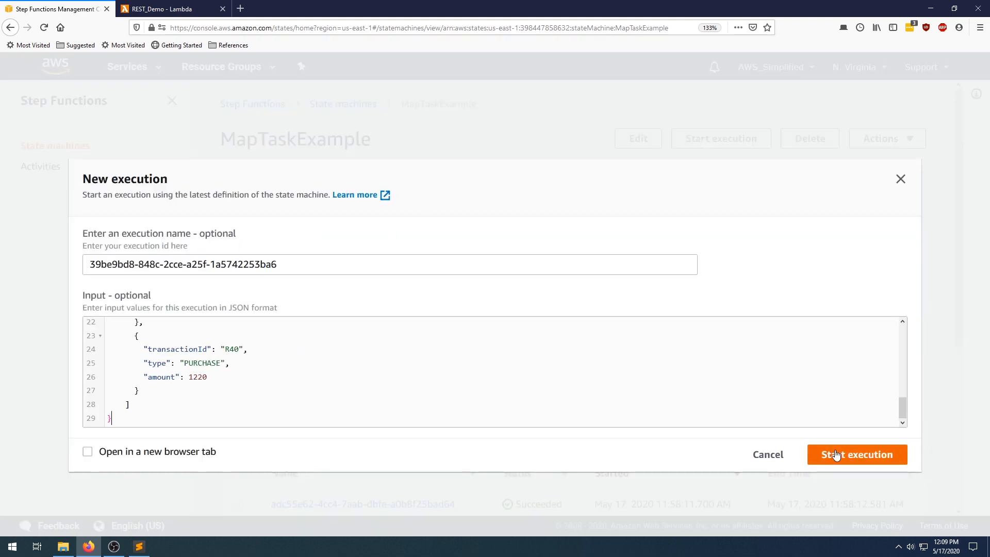
left_click(856, 455)
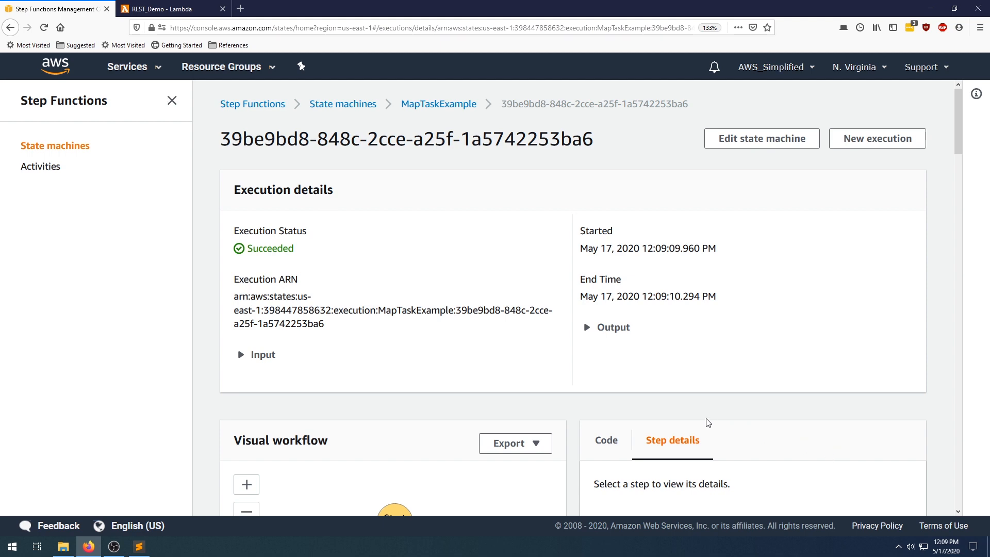
mouse_move(825, 246)
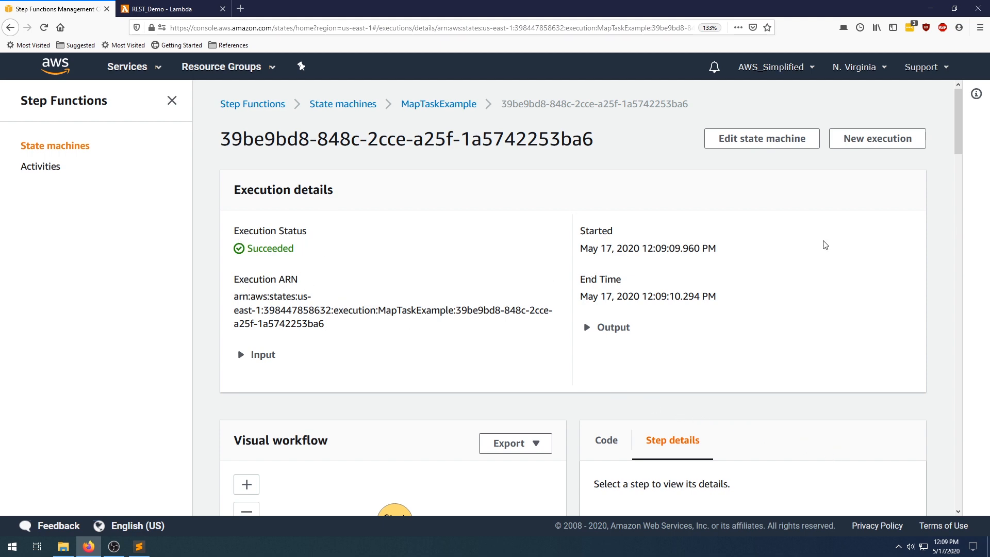
scroll("down", 3)
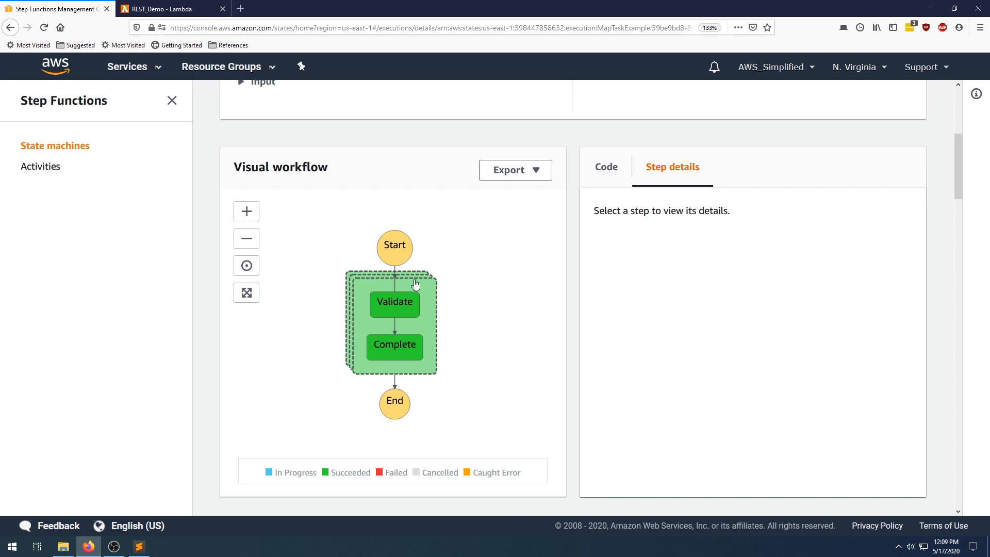
- Inspect the Validate-All map state and check that all 5 of 5 iterations succeeded
left_click(389, 321)
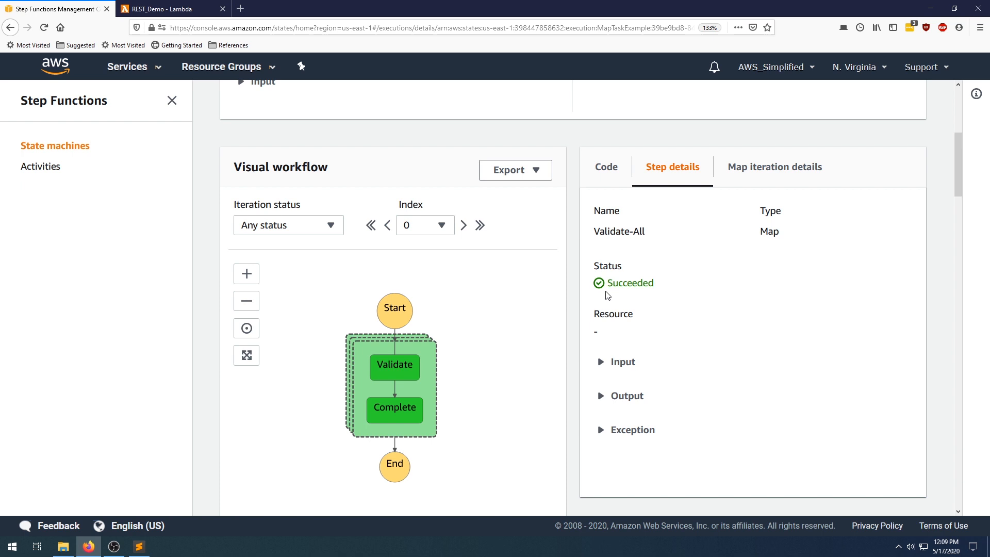
mouse_move(739, 212)
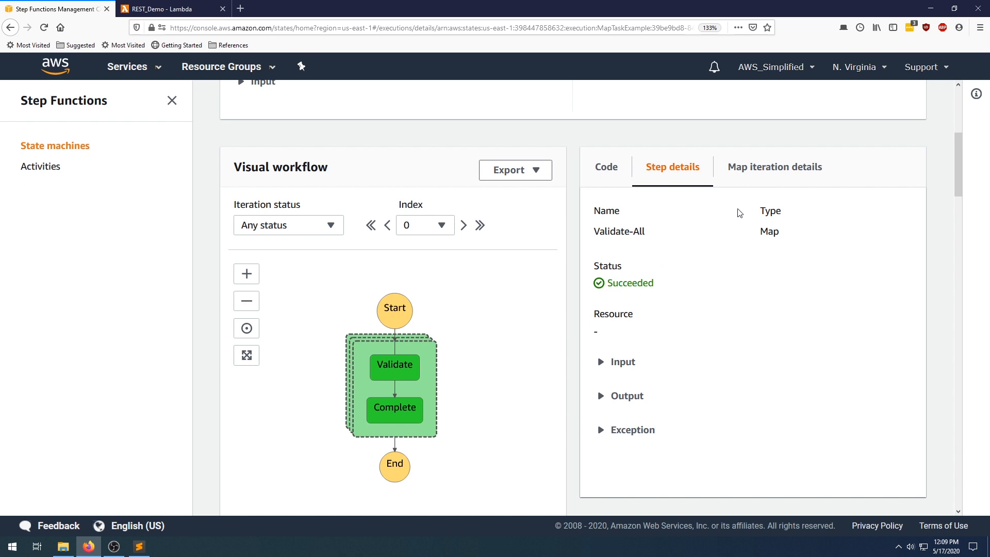
mouse_move(616, 351)
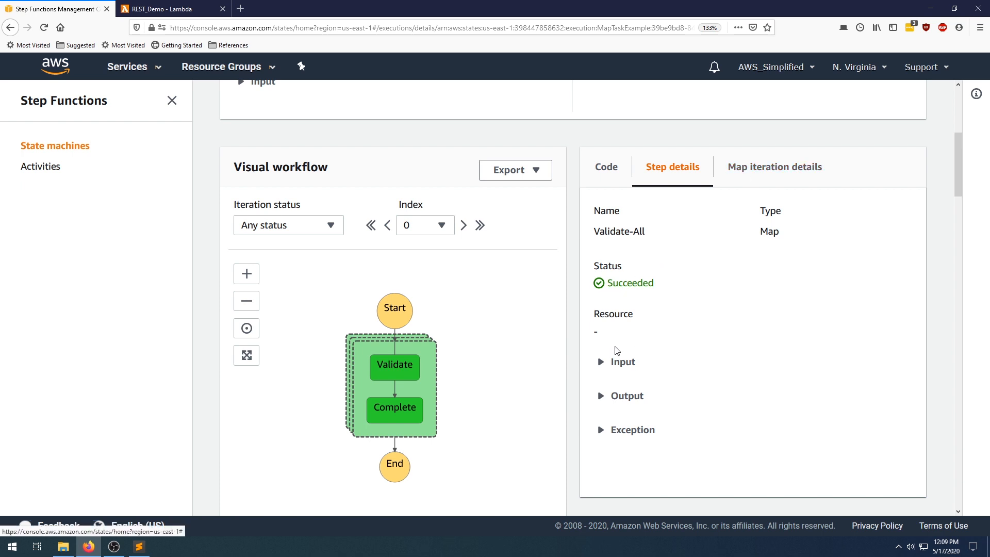
scroll("down", 3)
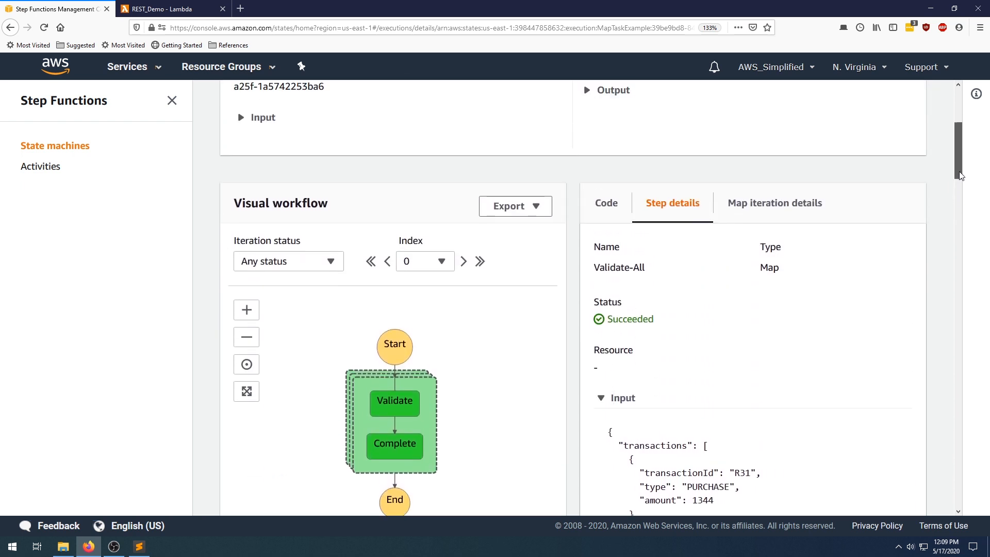
left_click(775, 203)
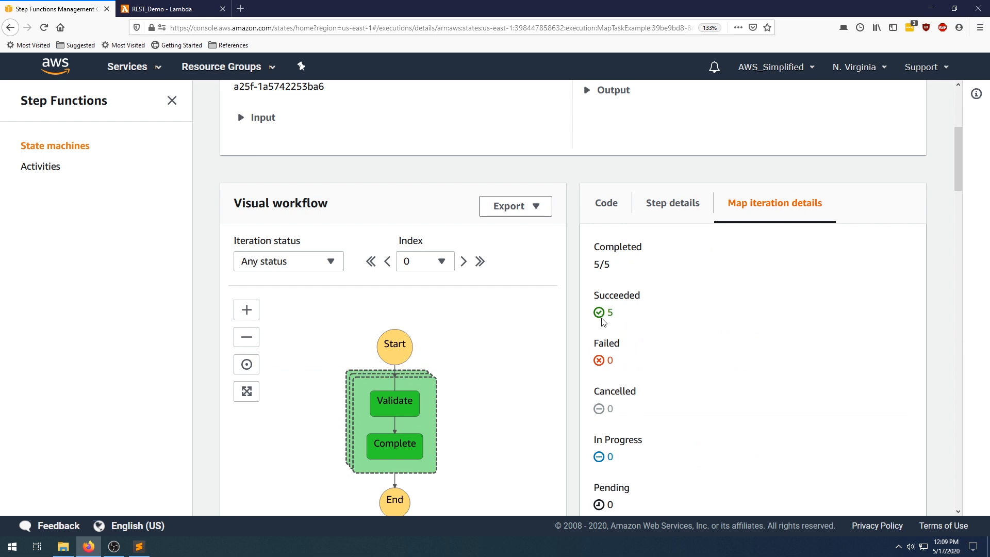
mouse_move(703, 369)
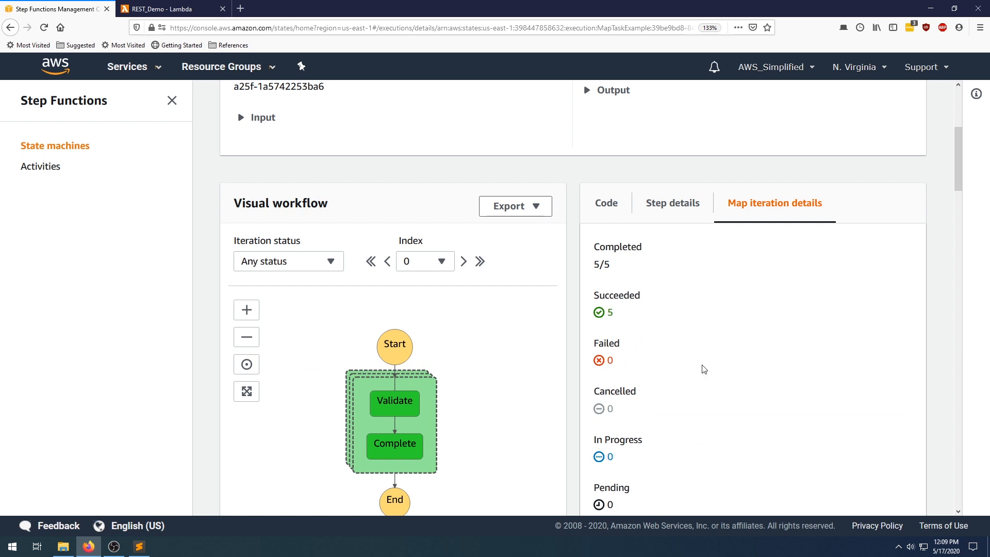
scroll("down", 3)
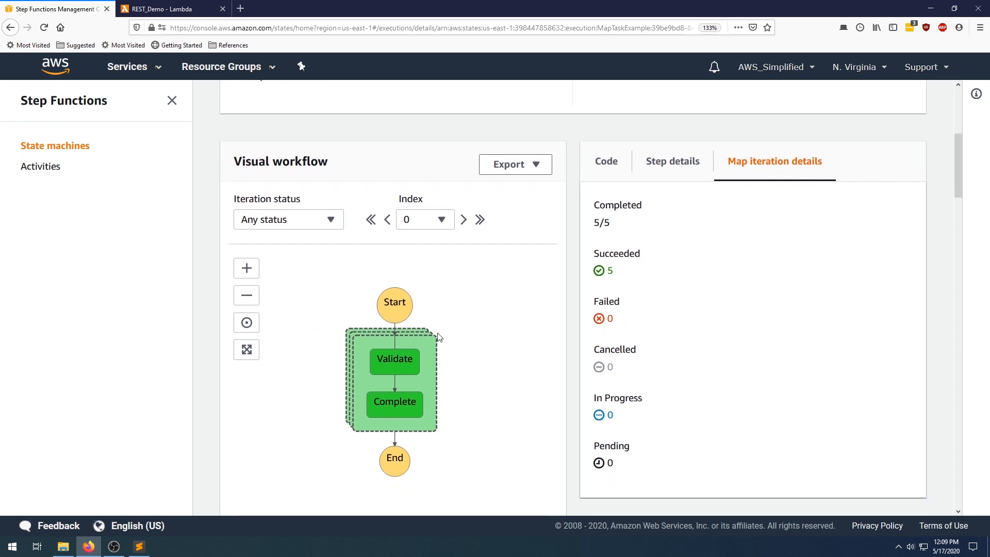
mouse_move(394, 365)
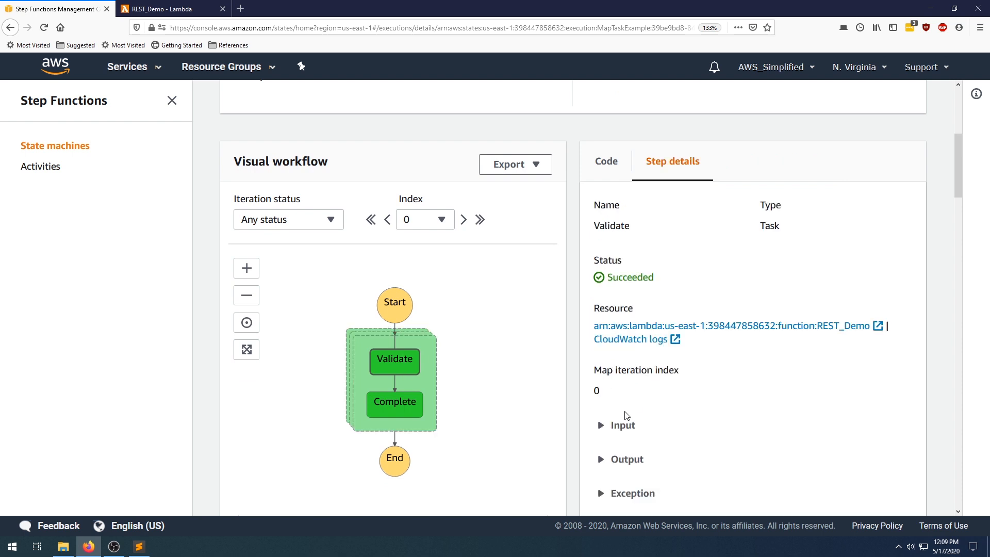
- Show iteration 0's Validate input transaction R31 PURCHASE 1344 and its output R31-PURCHASE
left_click(622, 424)
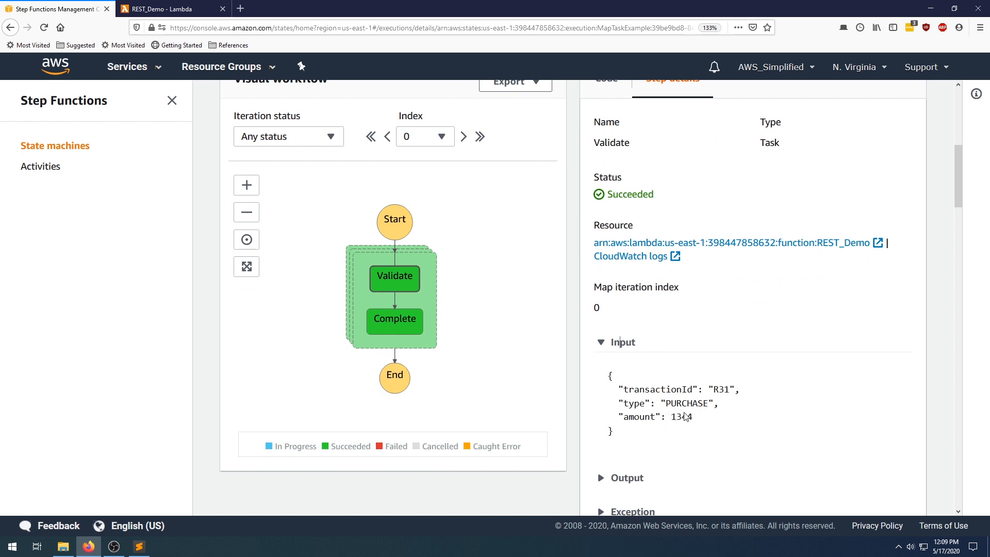
left_click(600, 341)
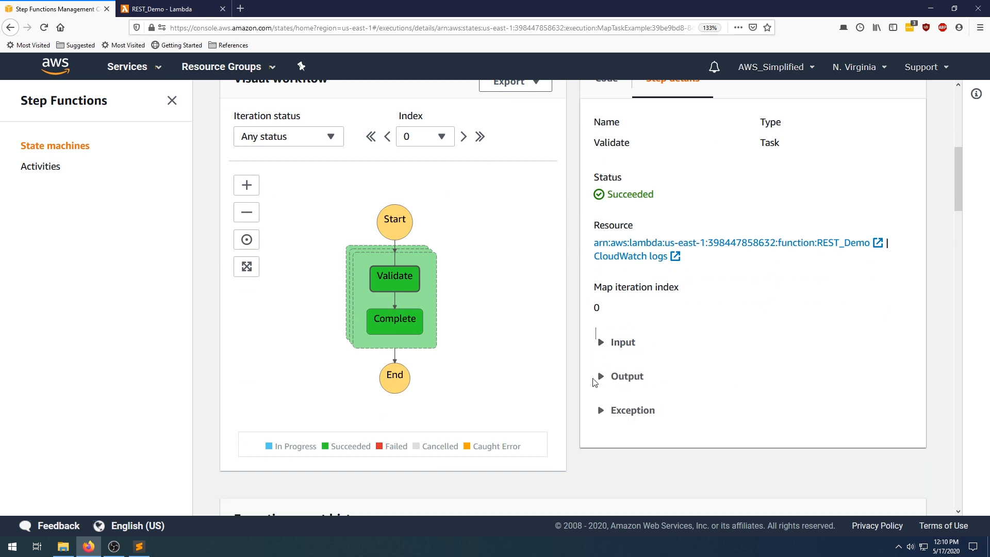
left_click(625, 375)
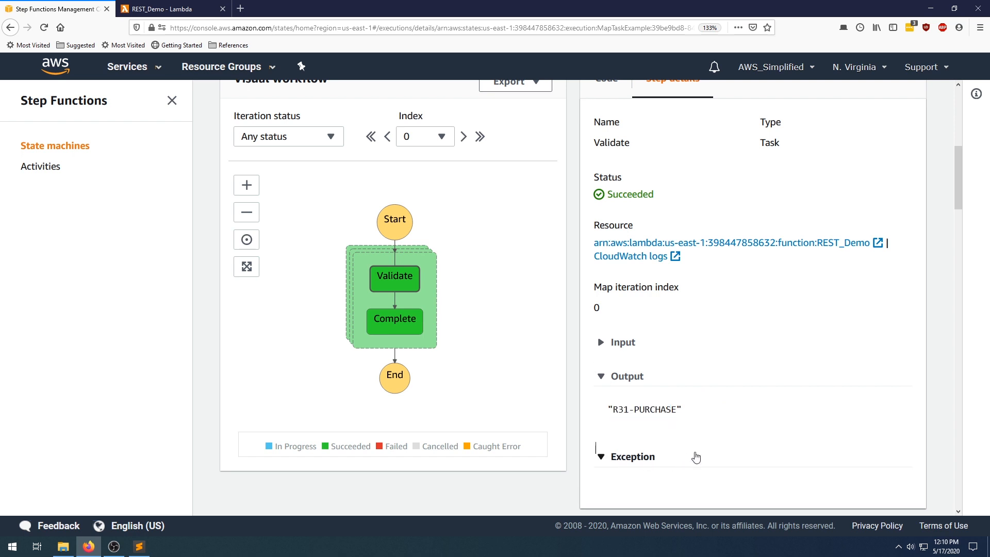
mouse_move(401, 356)
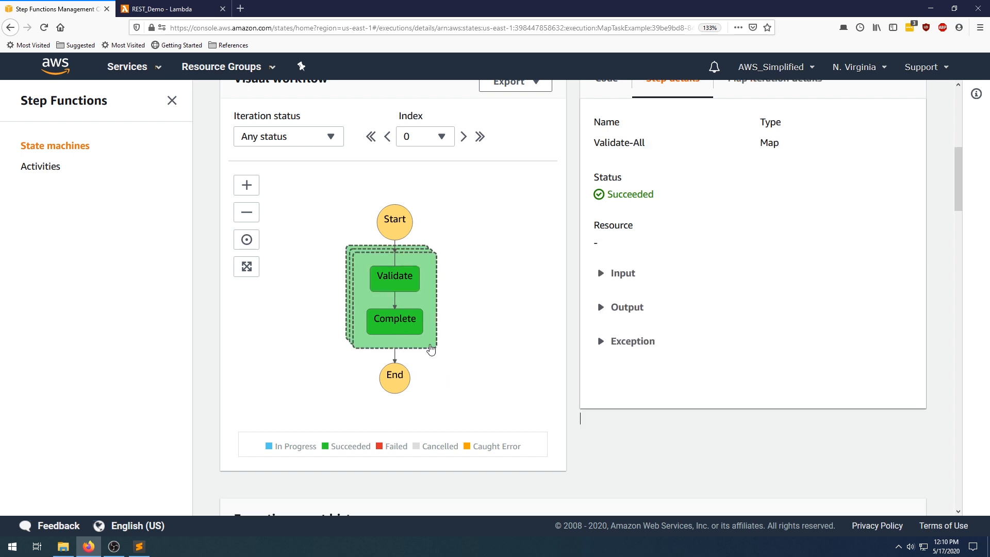
mouse_move(571, 328)
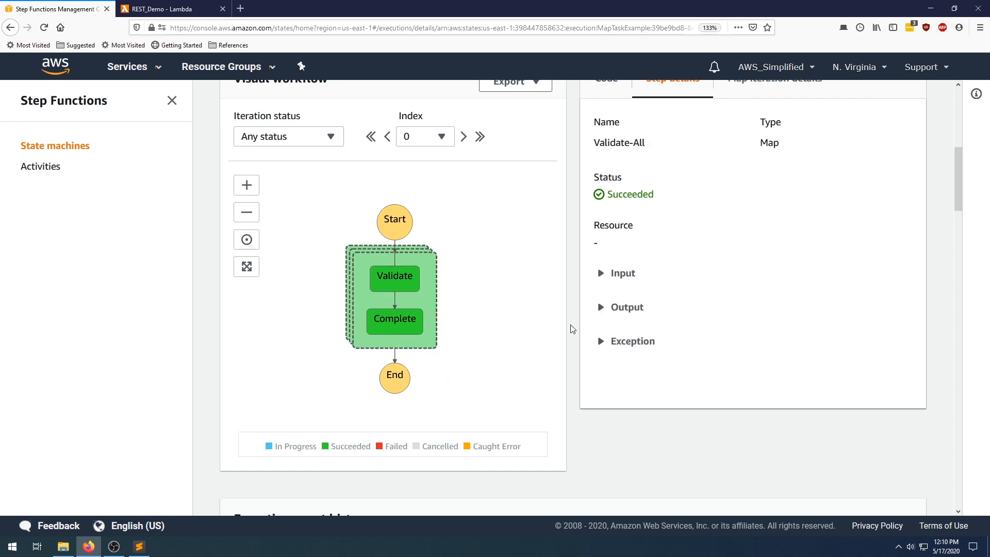
mouse_move(615, 314)
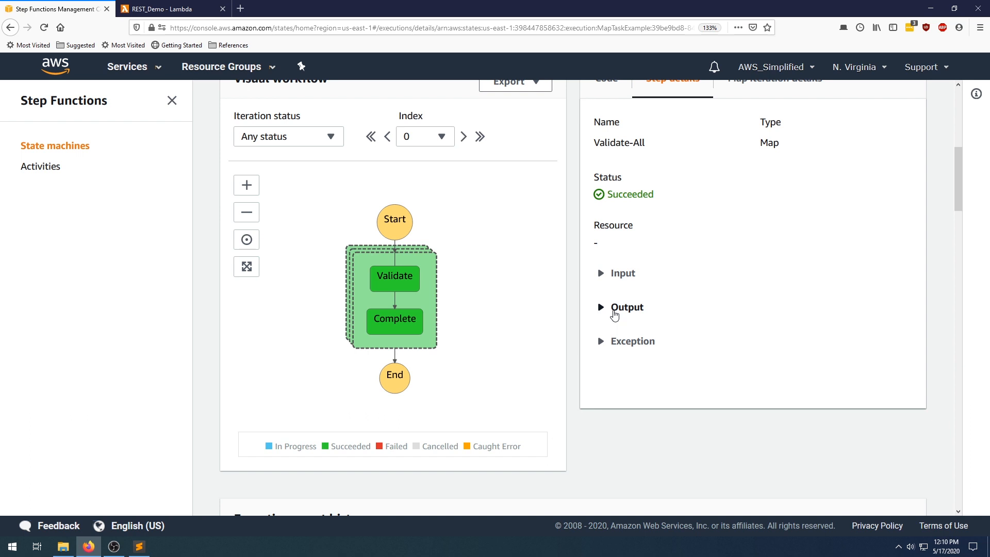
- Expand the Validate-All map's output listing R31-PURCHASE, S39-REFUND, R31-REFUND, R40-PURCHASE, R40-PURCHASE
left_click(620, 307)
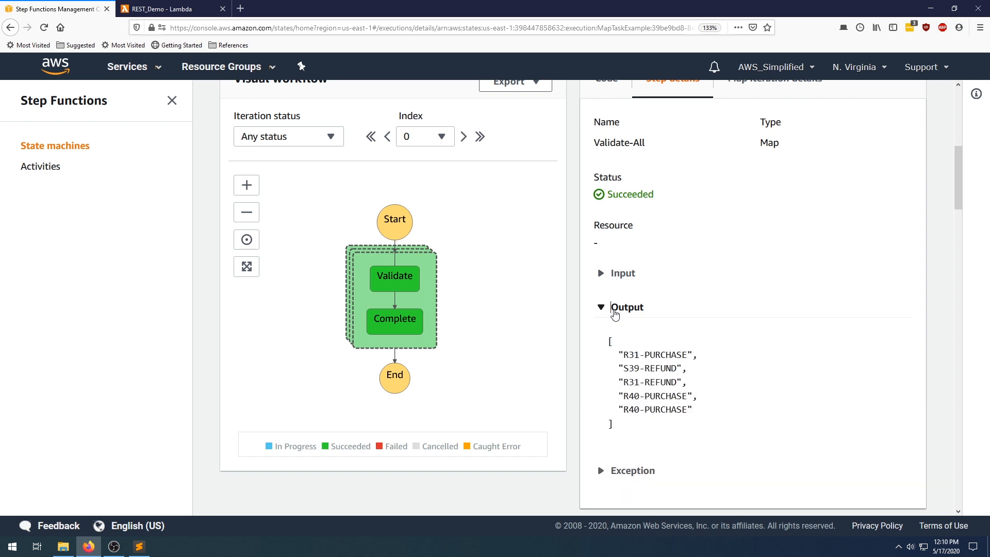